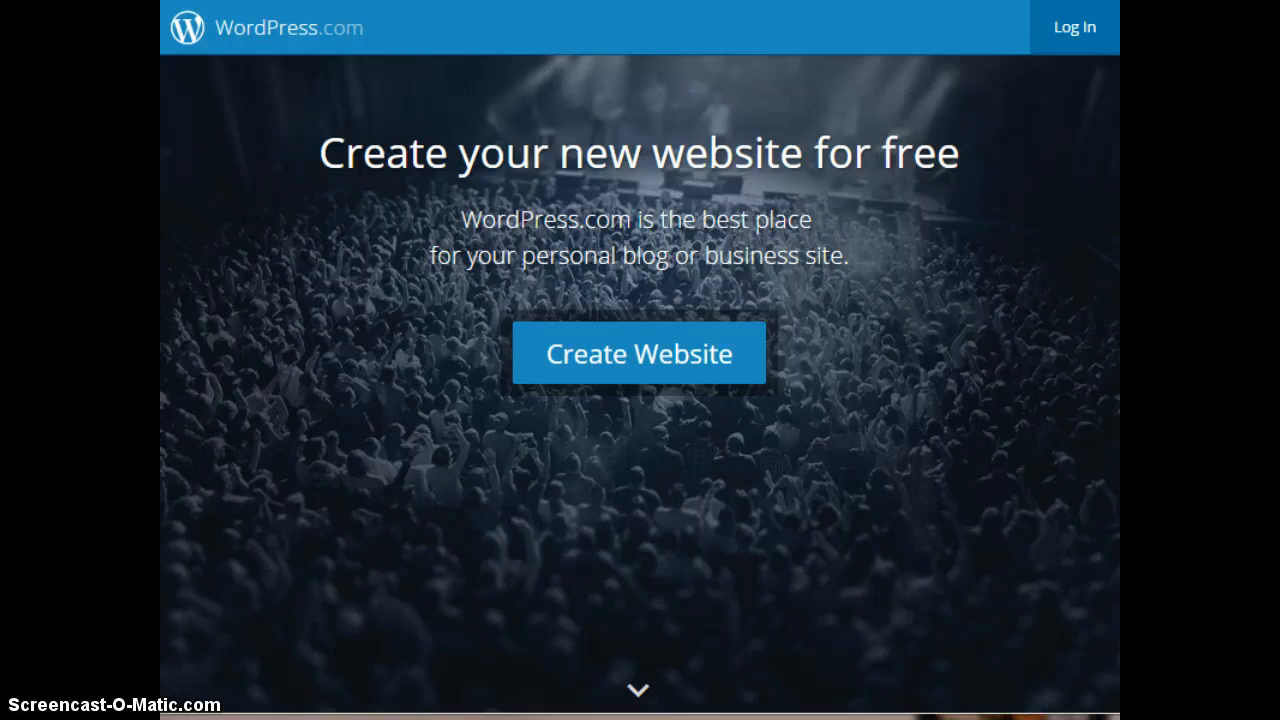
mouse_move(656, 200)
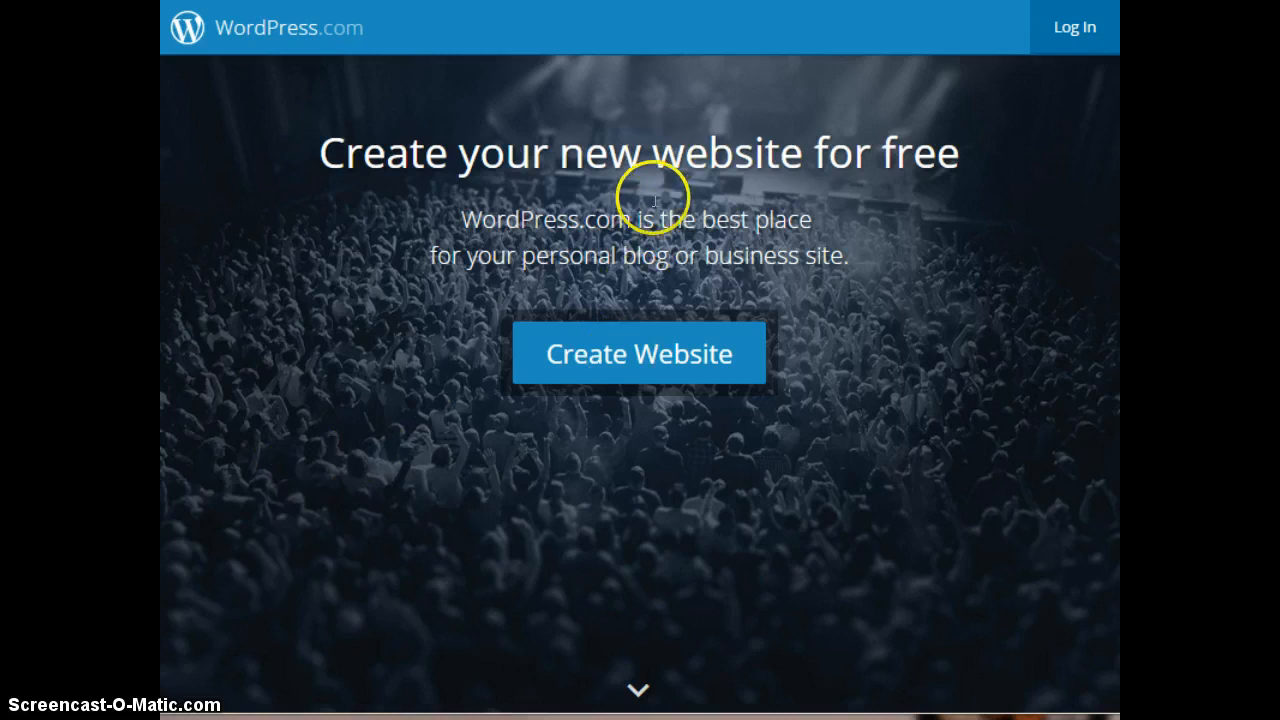
mouse_move(648, 150)
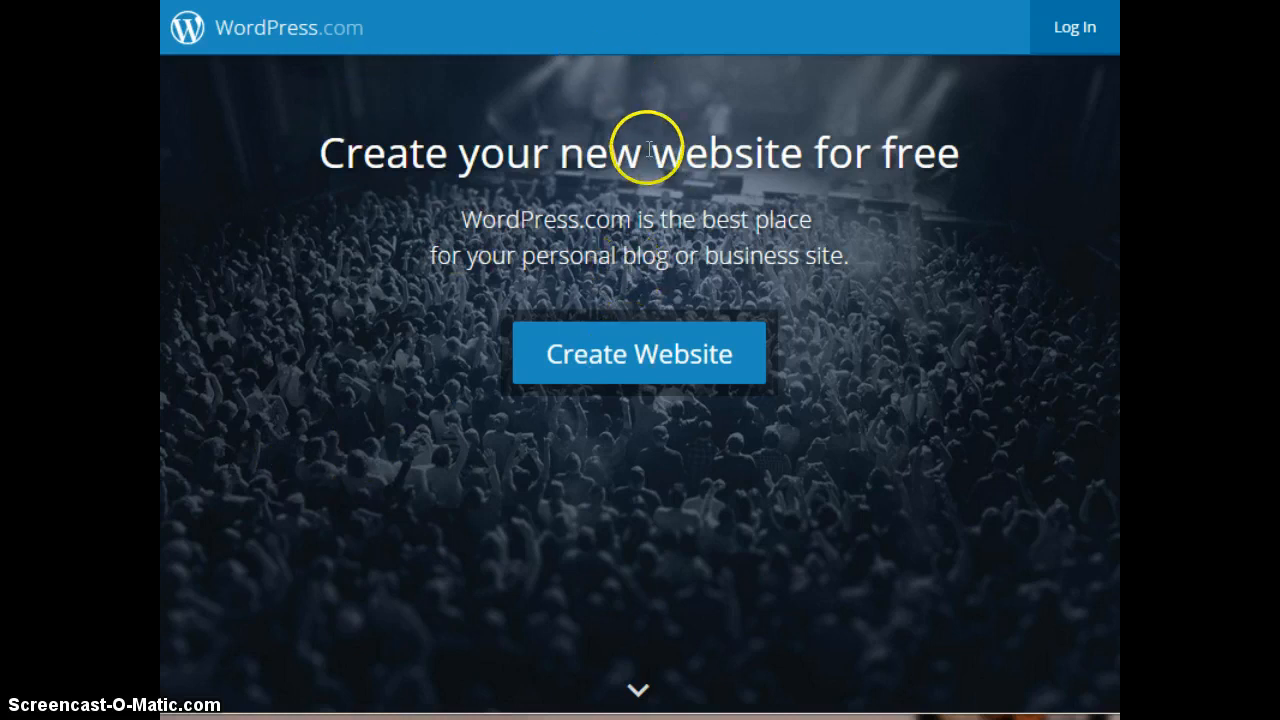
mouse_move(644, 290)
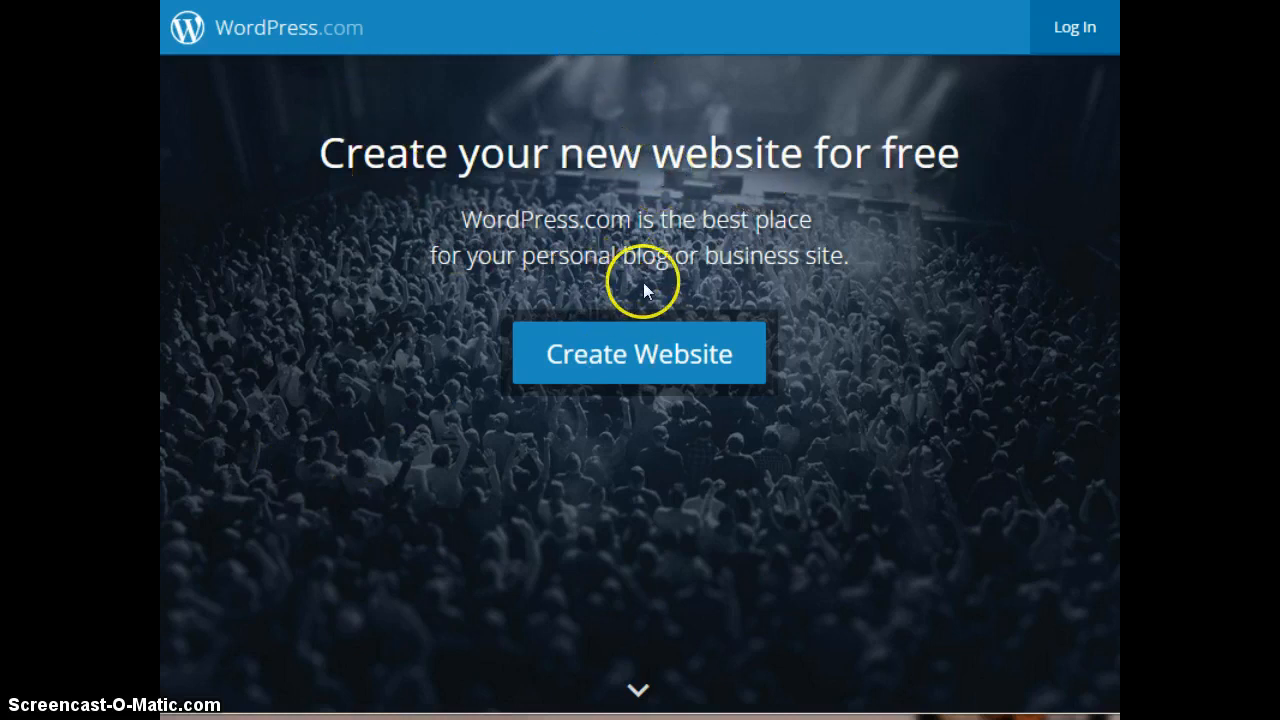
mouse_move(638, 358)
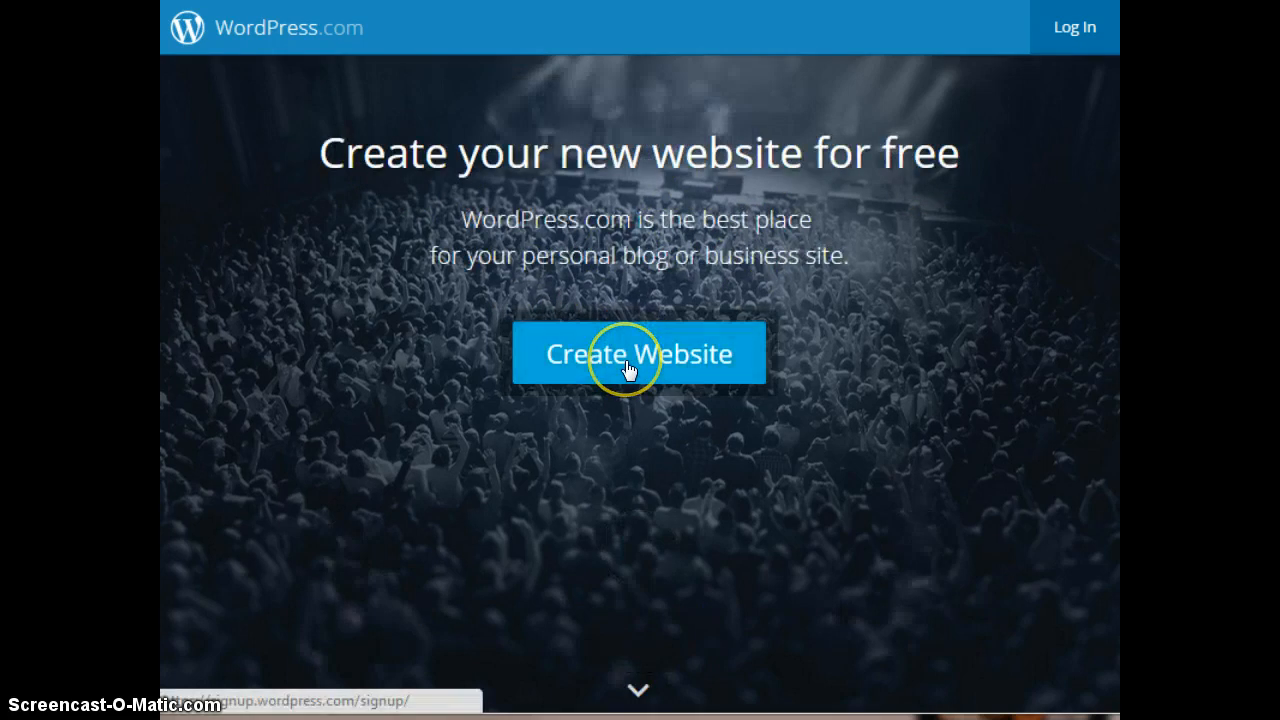
- Begin creating a new website from the WordPress.com home page
scroll("down", 3)
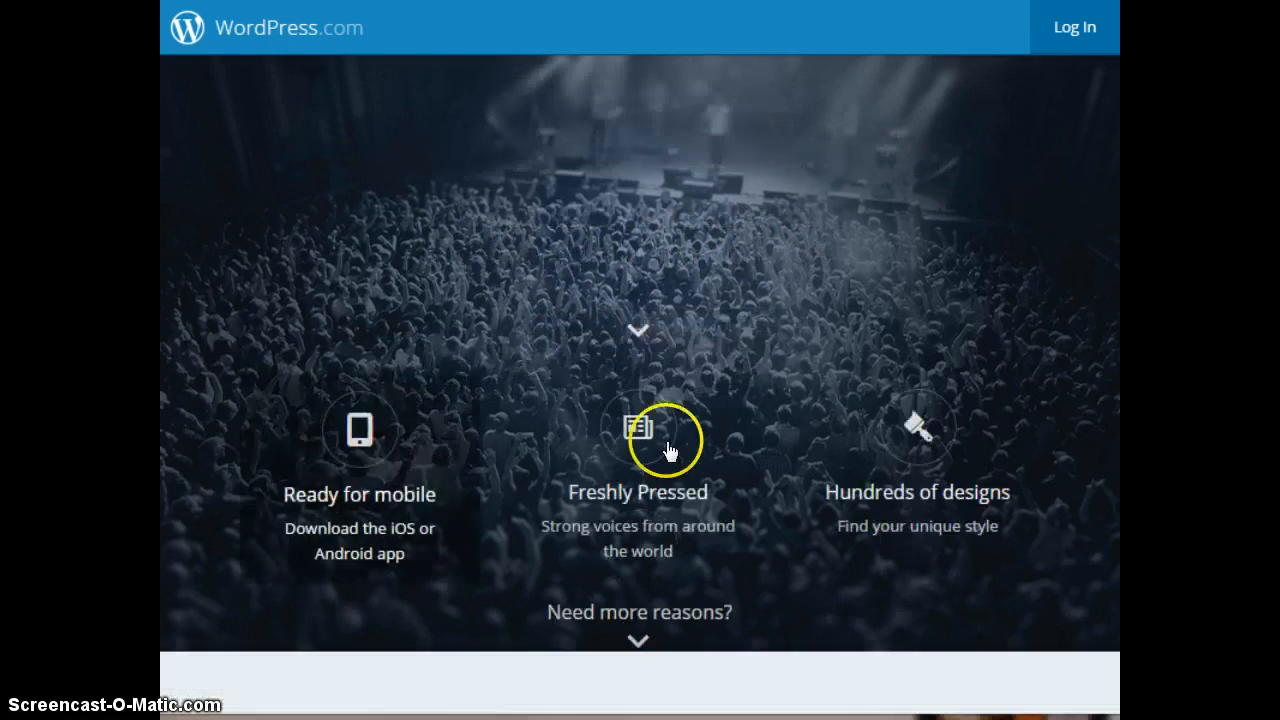
scroll("down", 3)
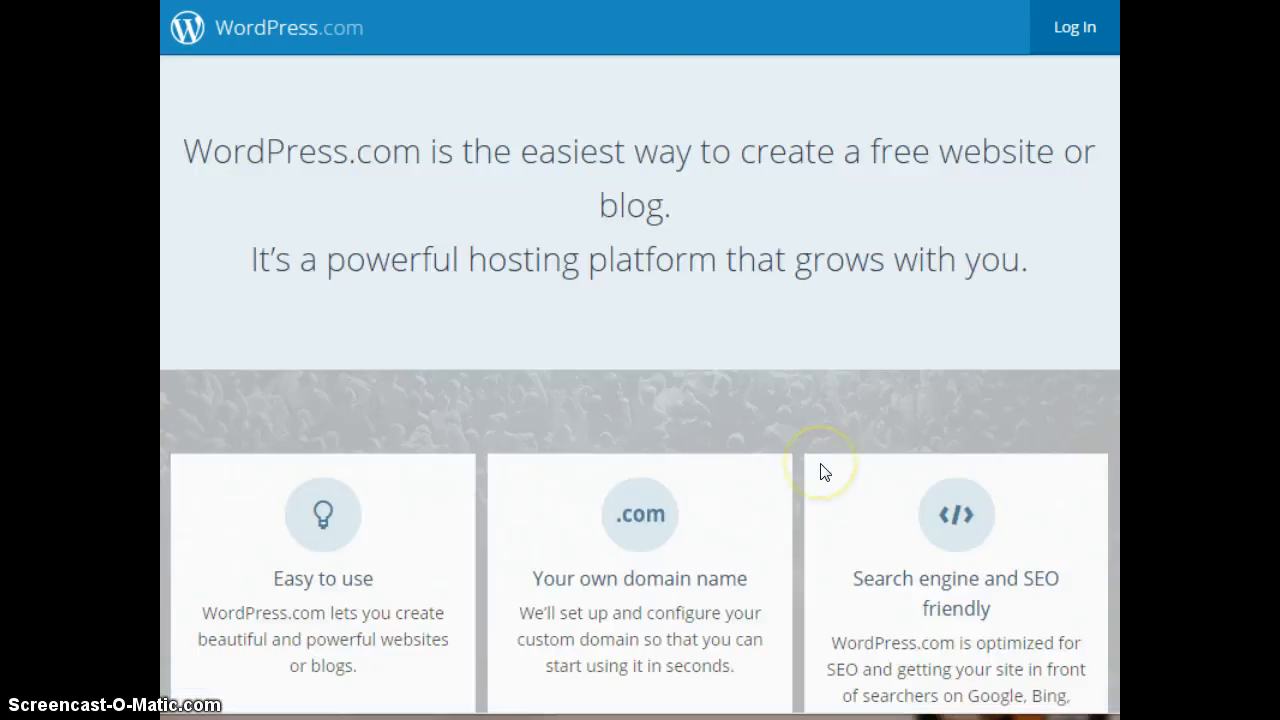
scroll("down", 3)
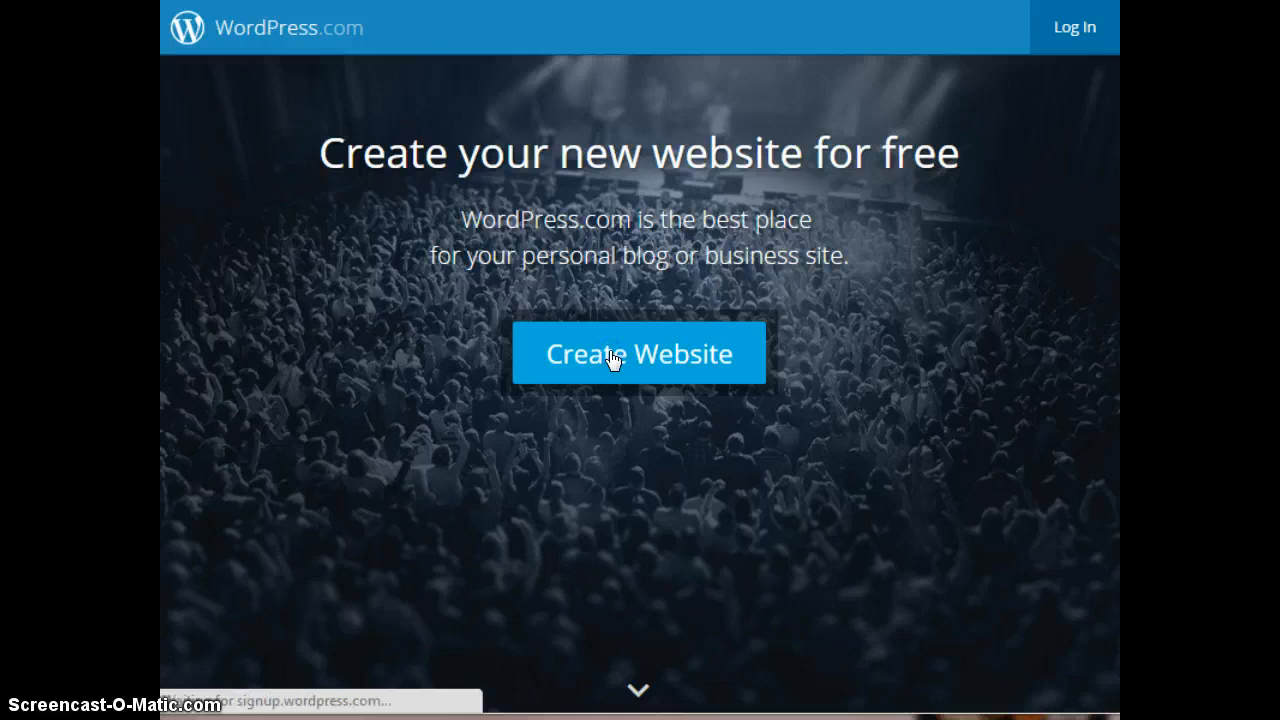
left_click(640, 352)
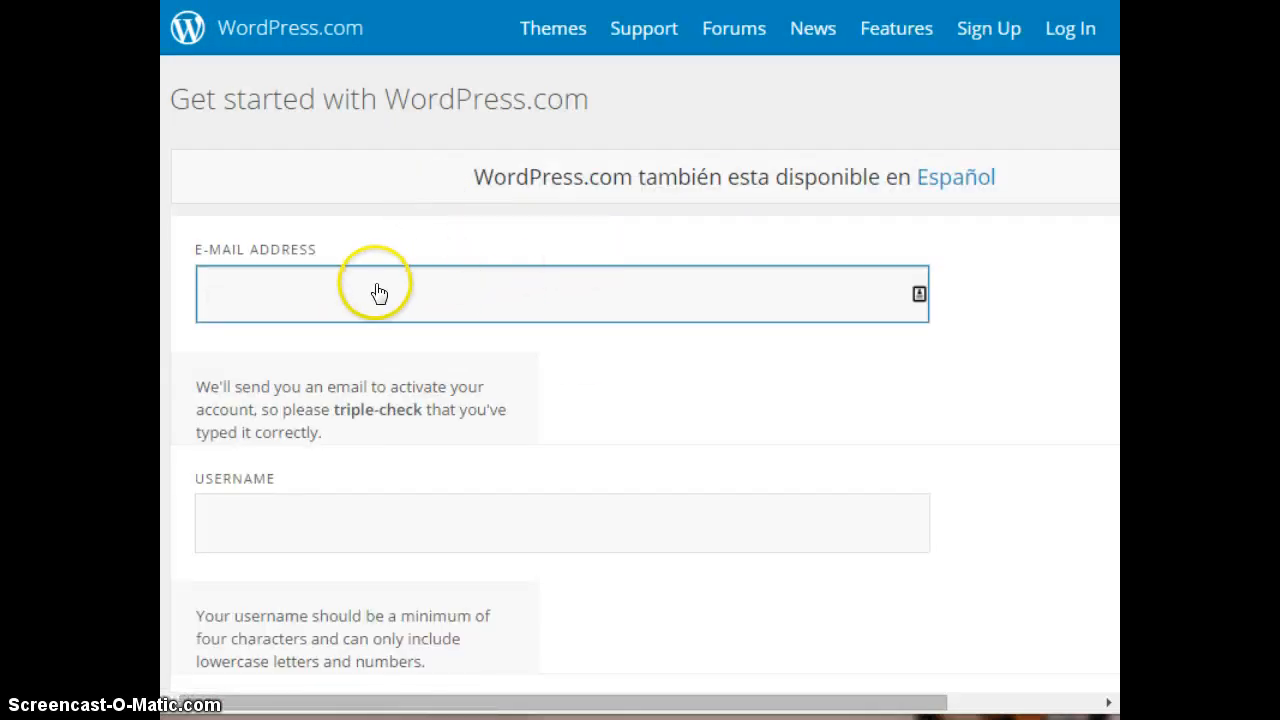
- Review the sign-up form and the Beginner, Premium and Business plan comparison
scroll("down", 3)
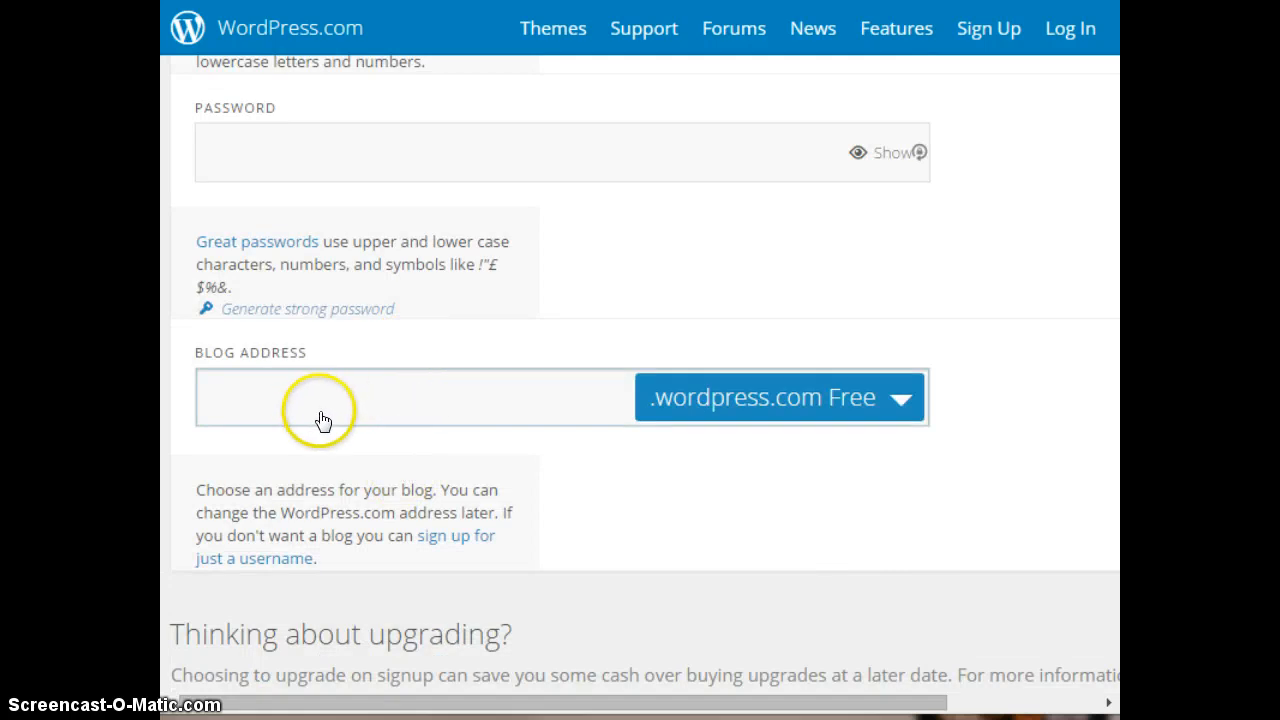
mouse_move(496, 430)
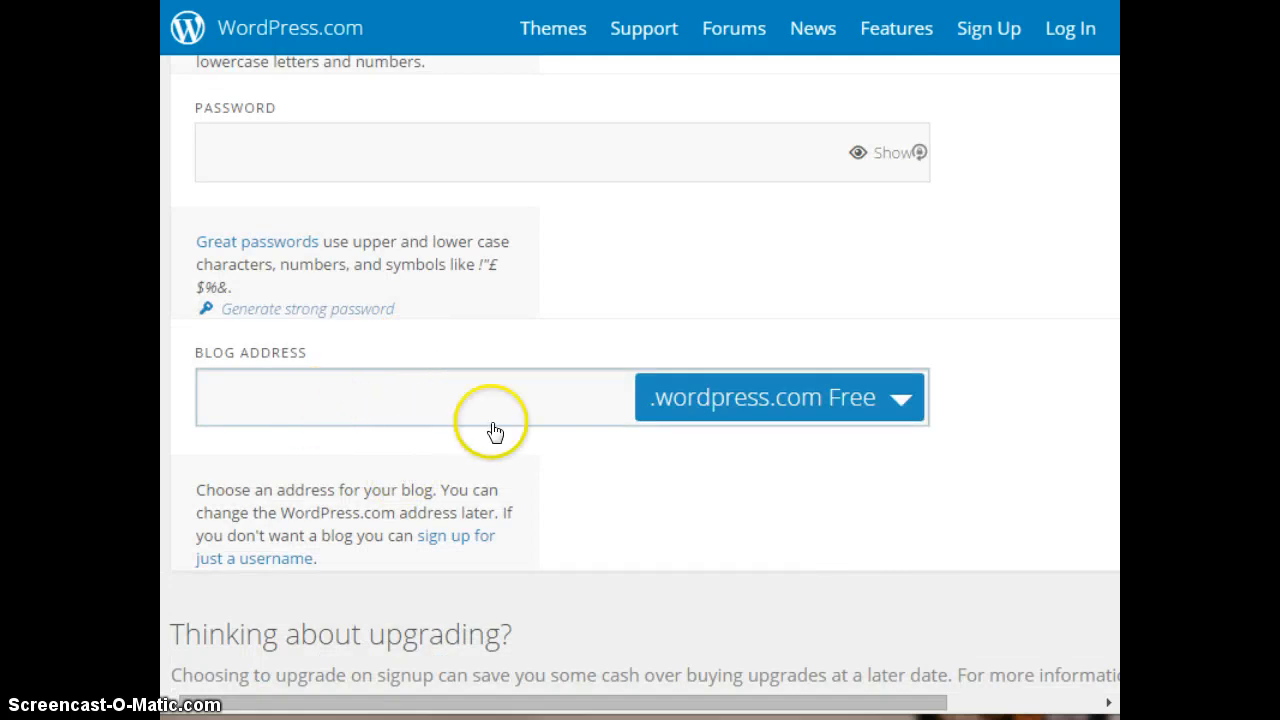
scroll("down", 3)
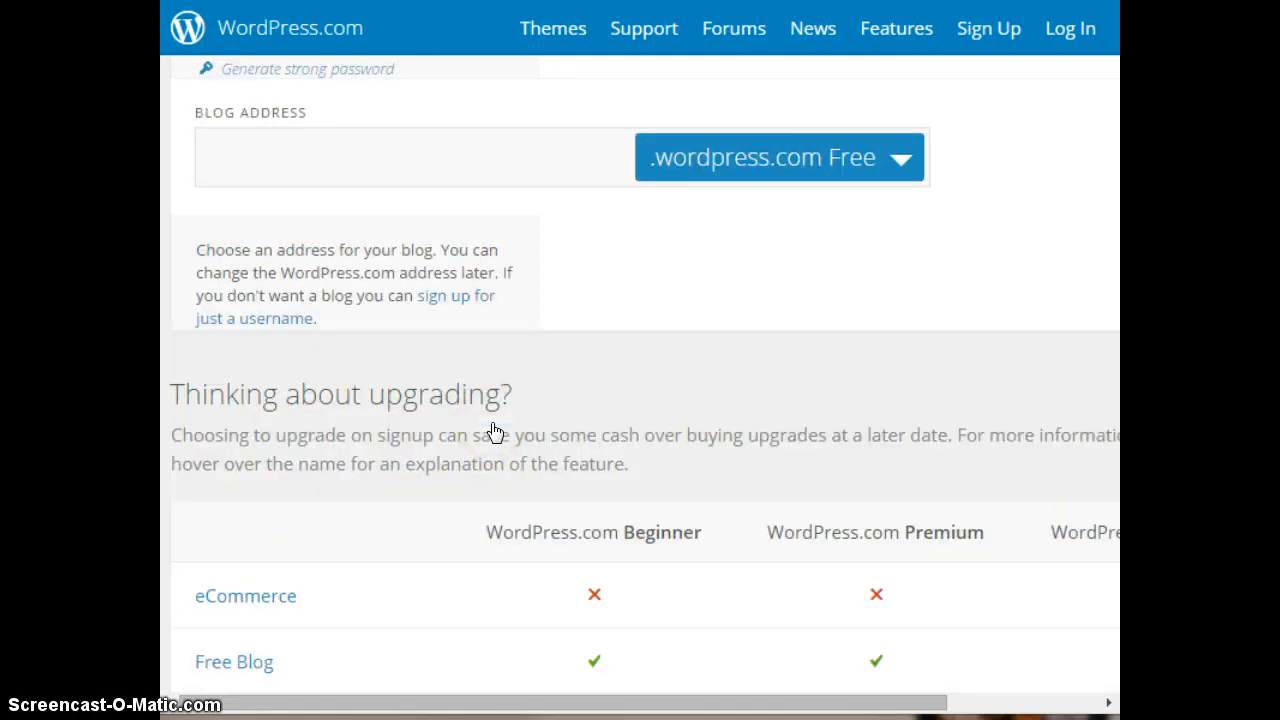
mouse_move(492, 424)
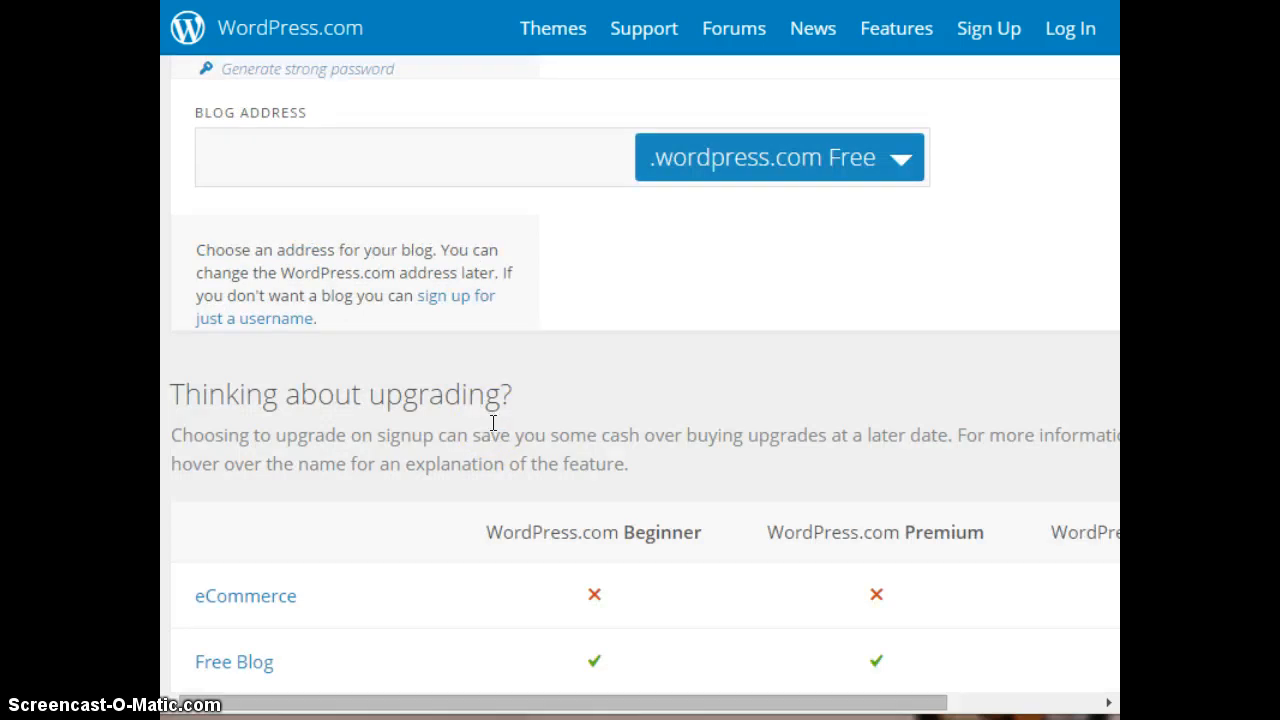
scroll("down", 3)
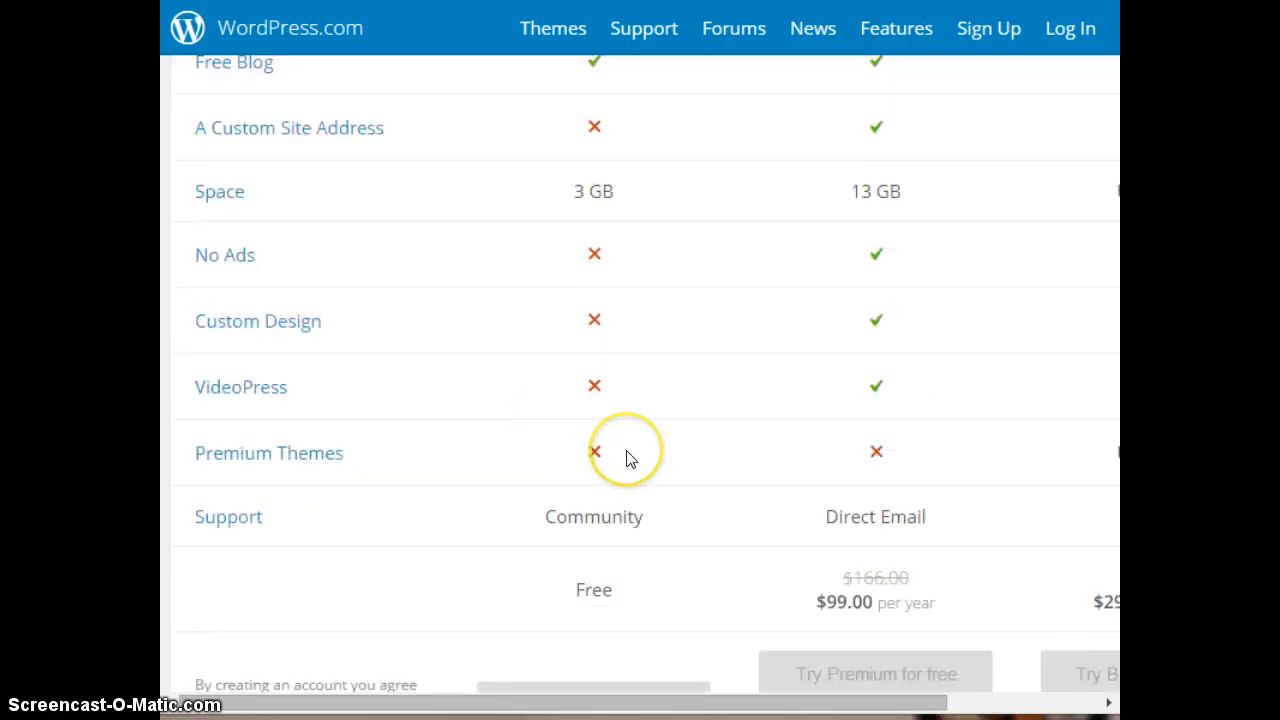
mouse_move(612, 692)
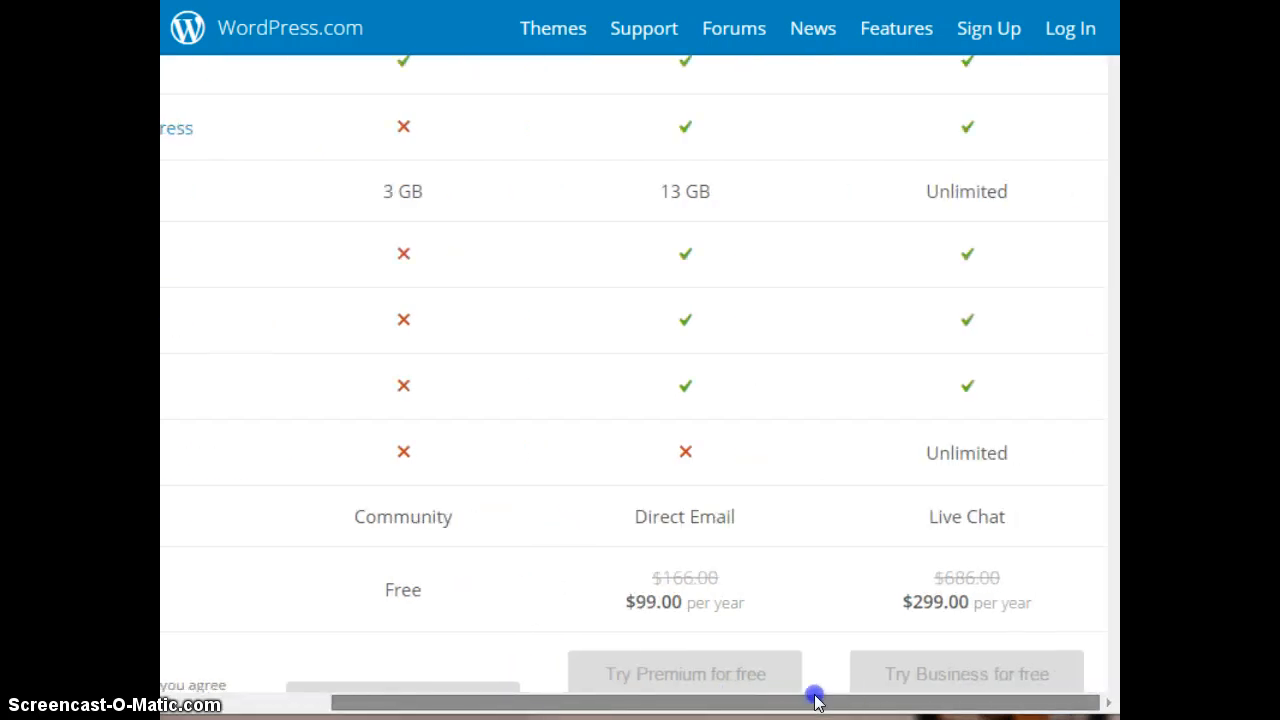
mouse_move(1064, 624)
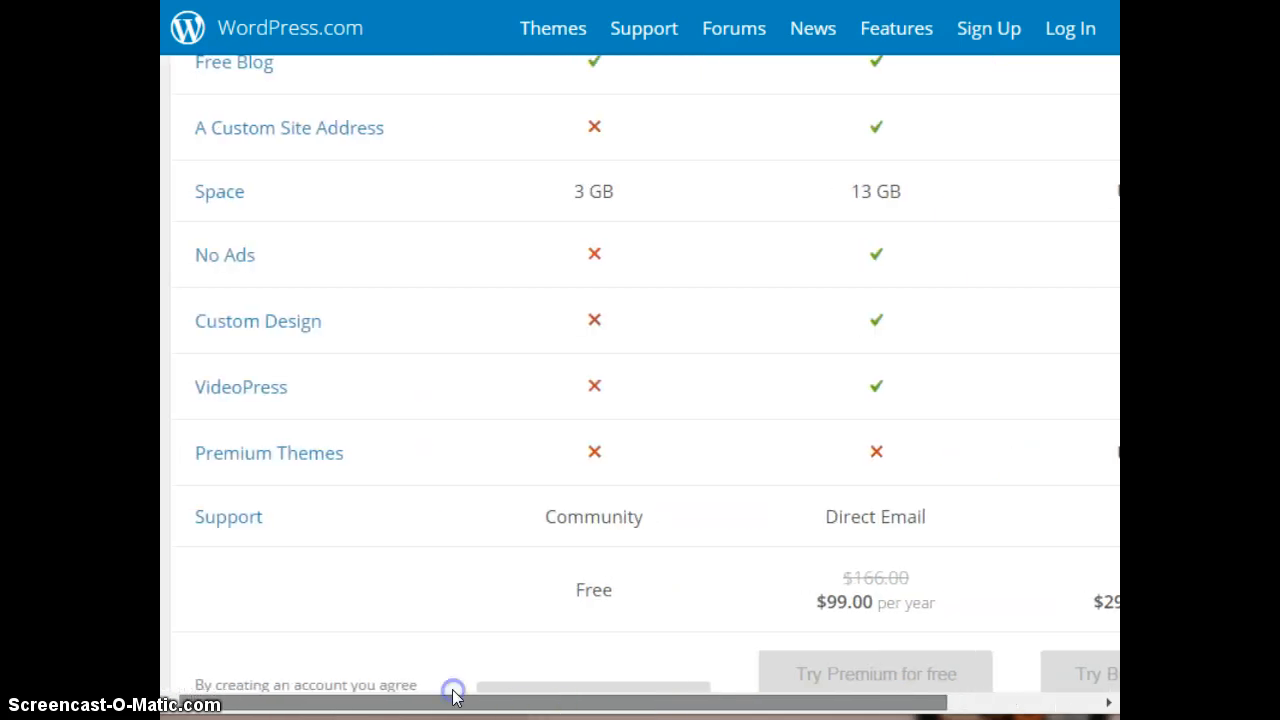
scroll("up", 3)
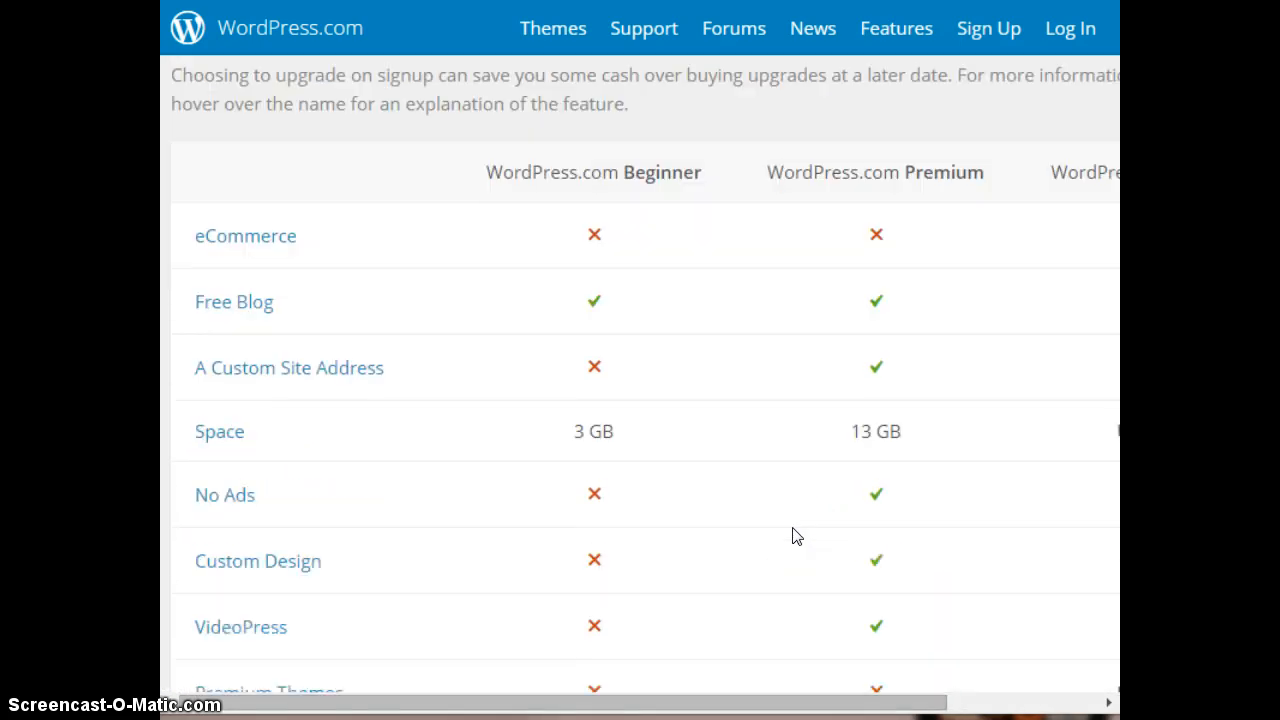
scroll("down", 3)
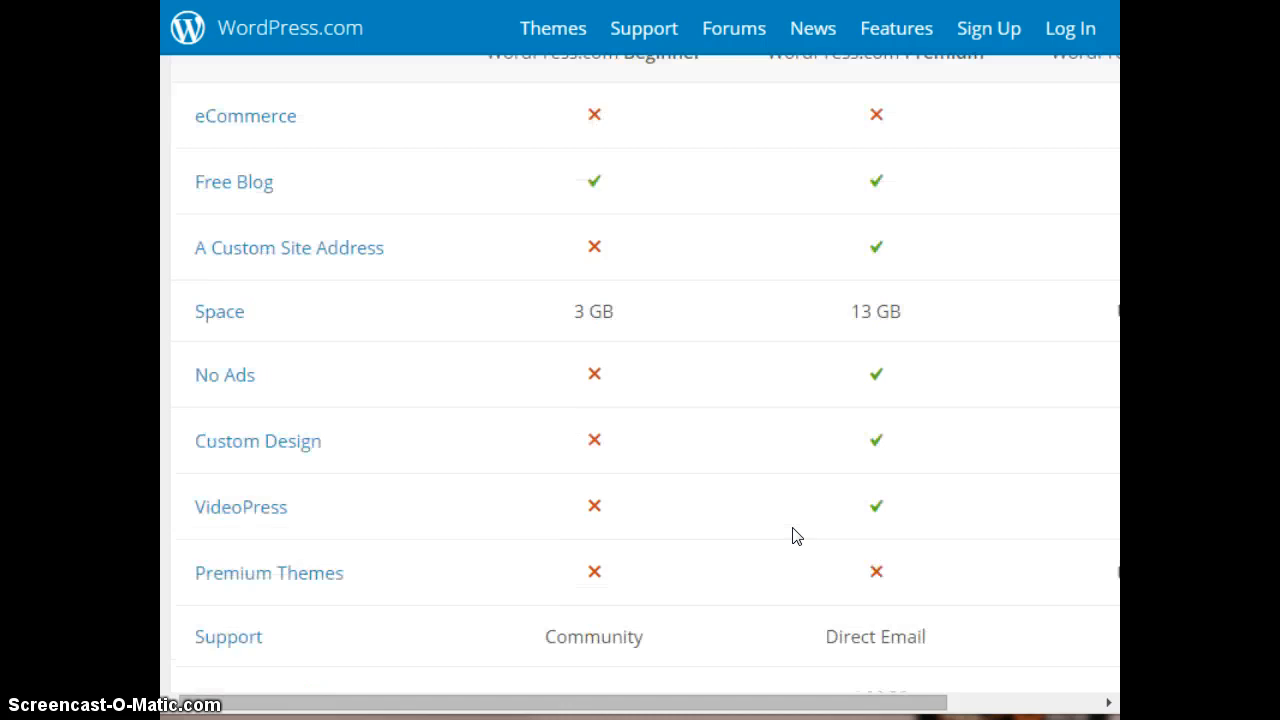
scroll("up", 3)
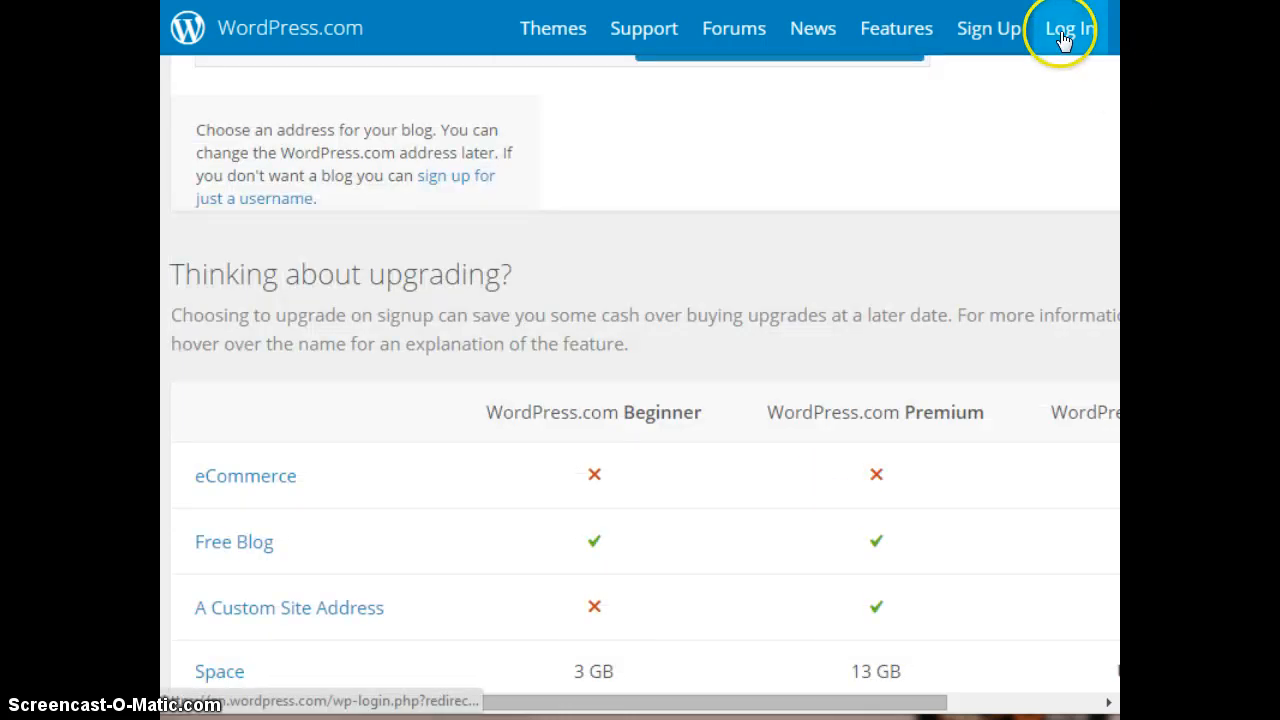
- Sign in to the existing WordPress.com account and view the My Blog front page
left_click(1064, 28)
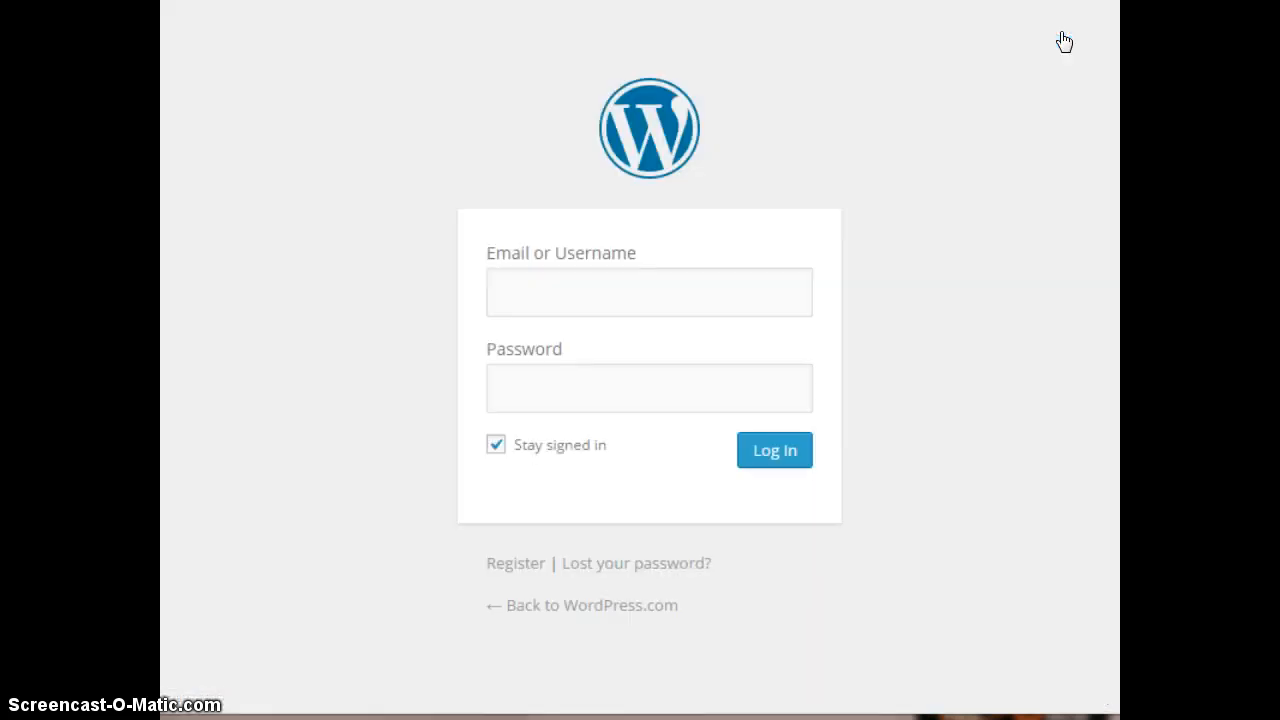
left_click(648, 292)
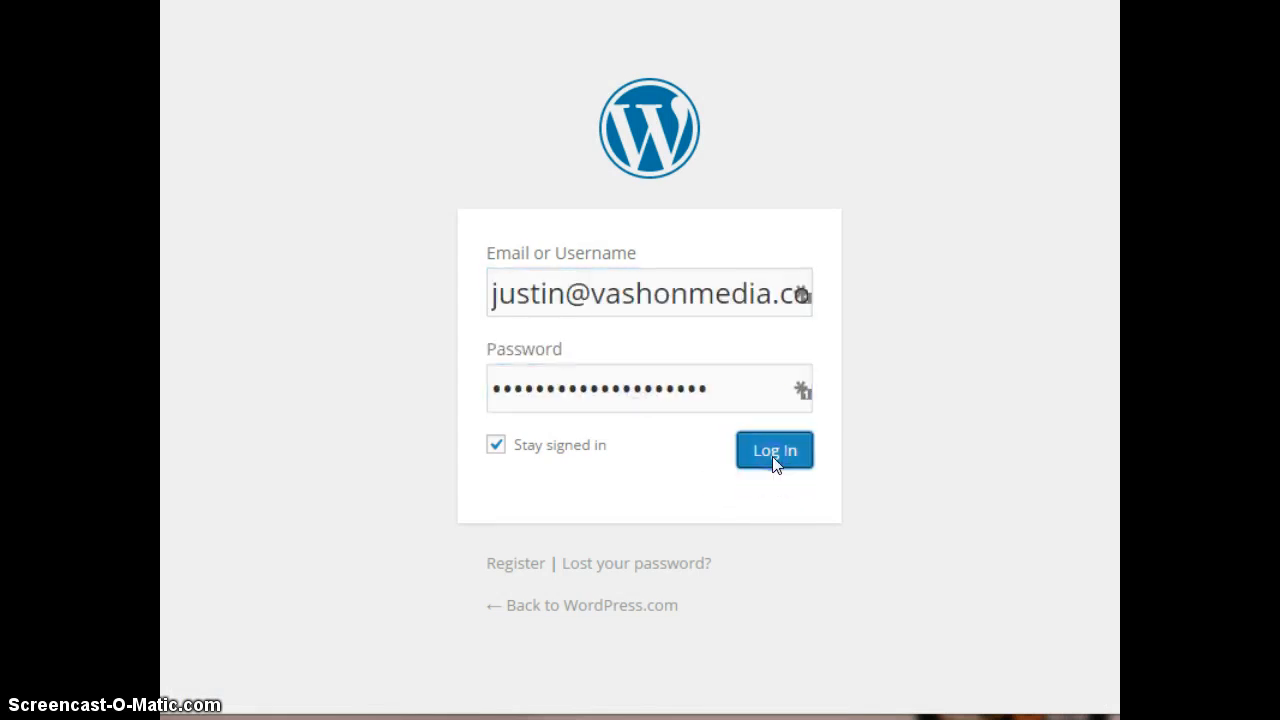
left_click(774, 450)
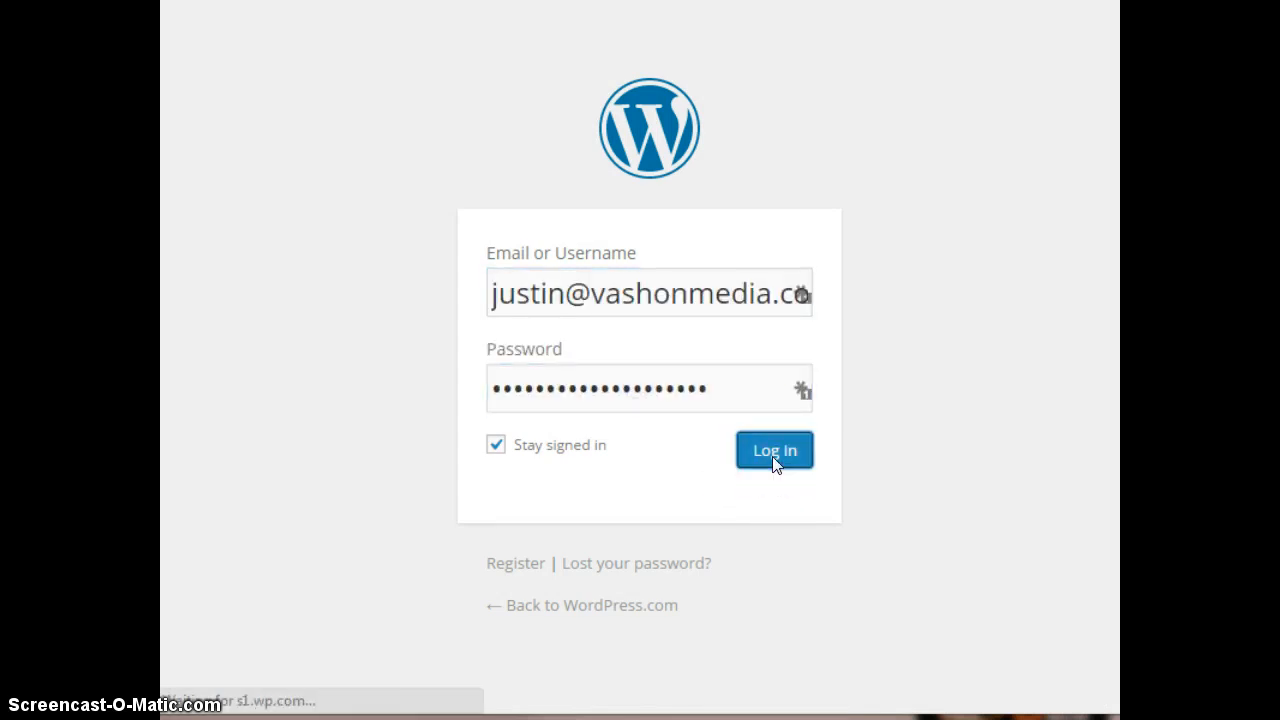
left_click(774, 450)
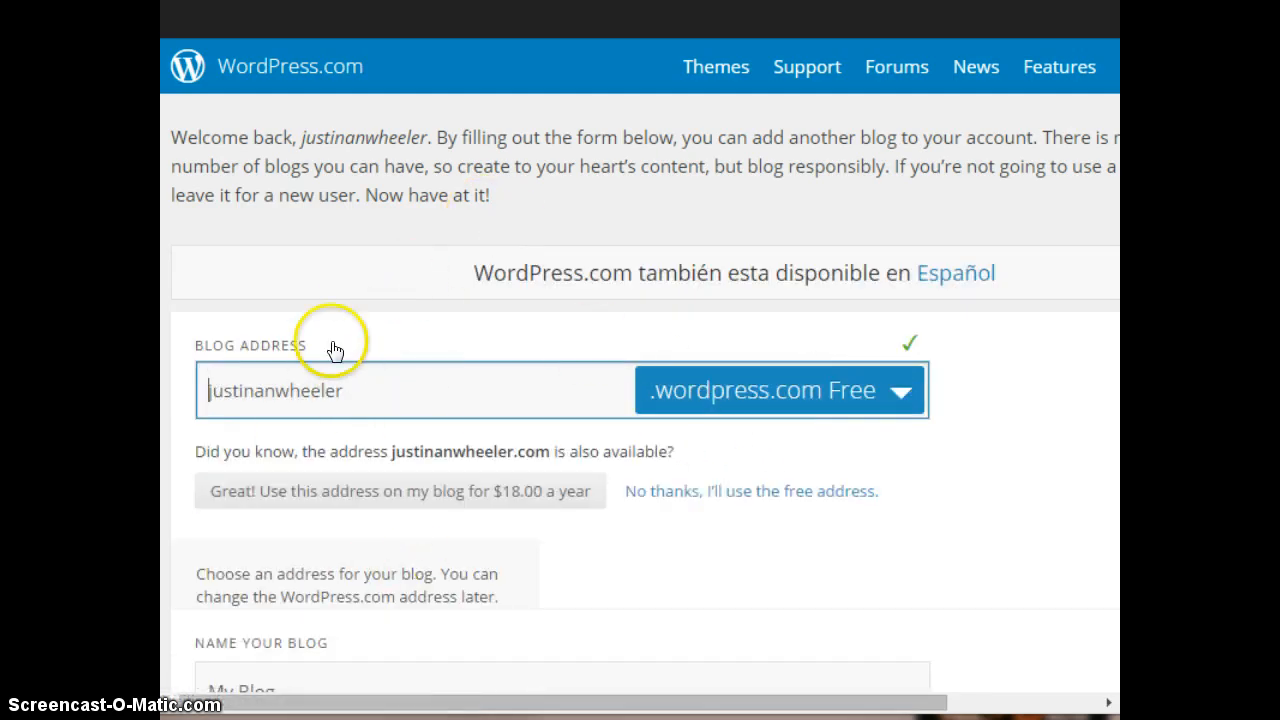
scroll("down", 3)
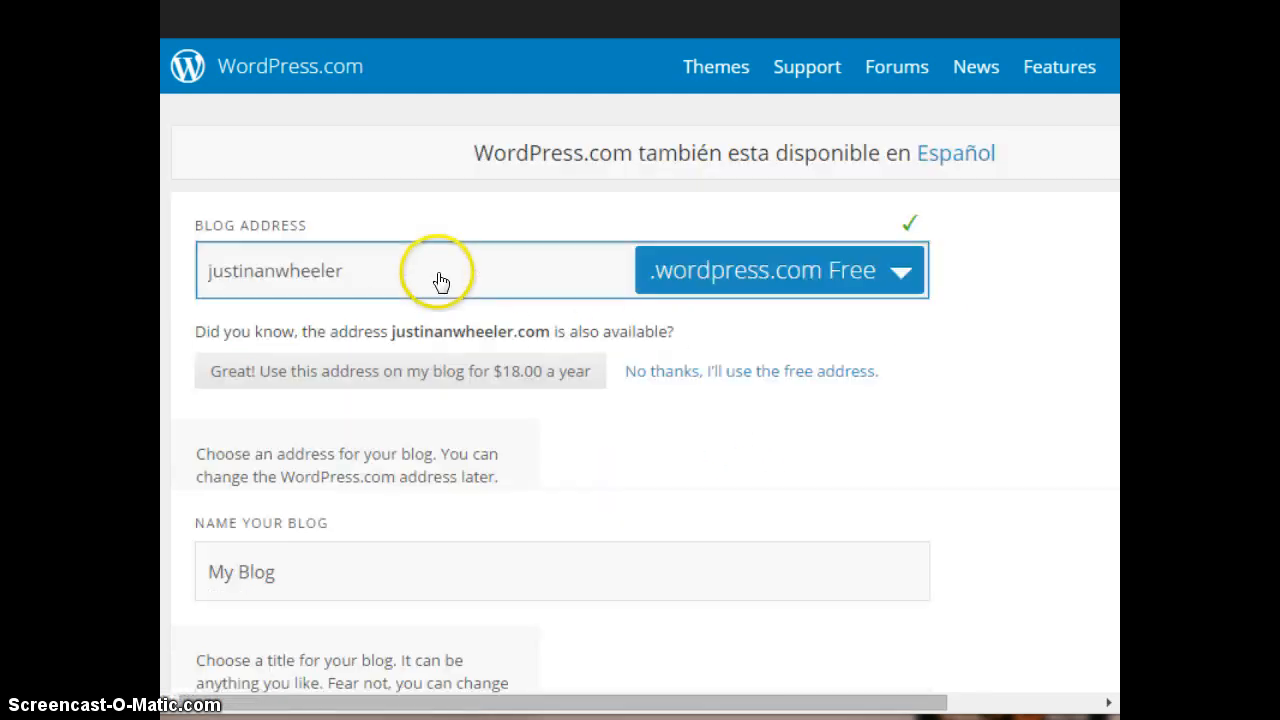
scroll("up", 3)
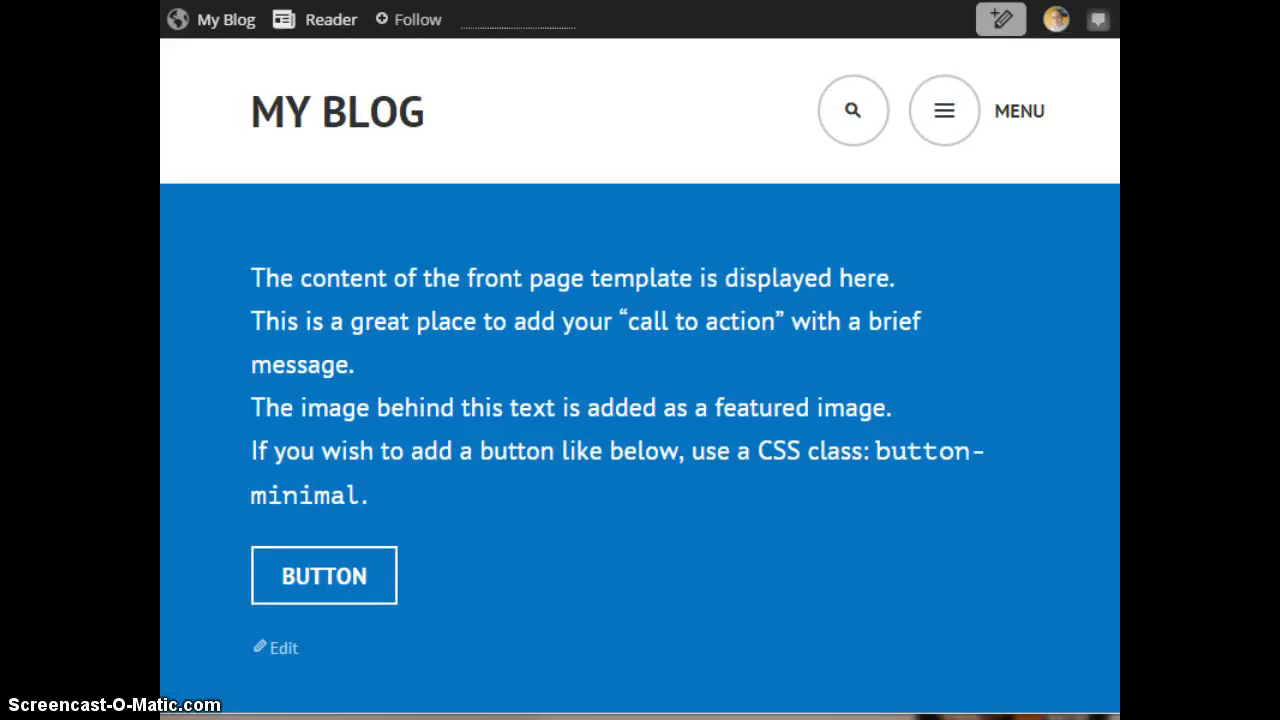
mouse_move(508, 192)
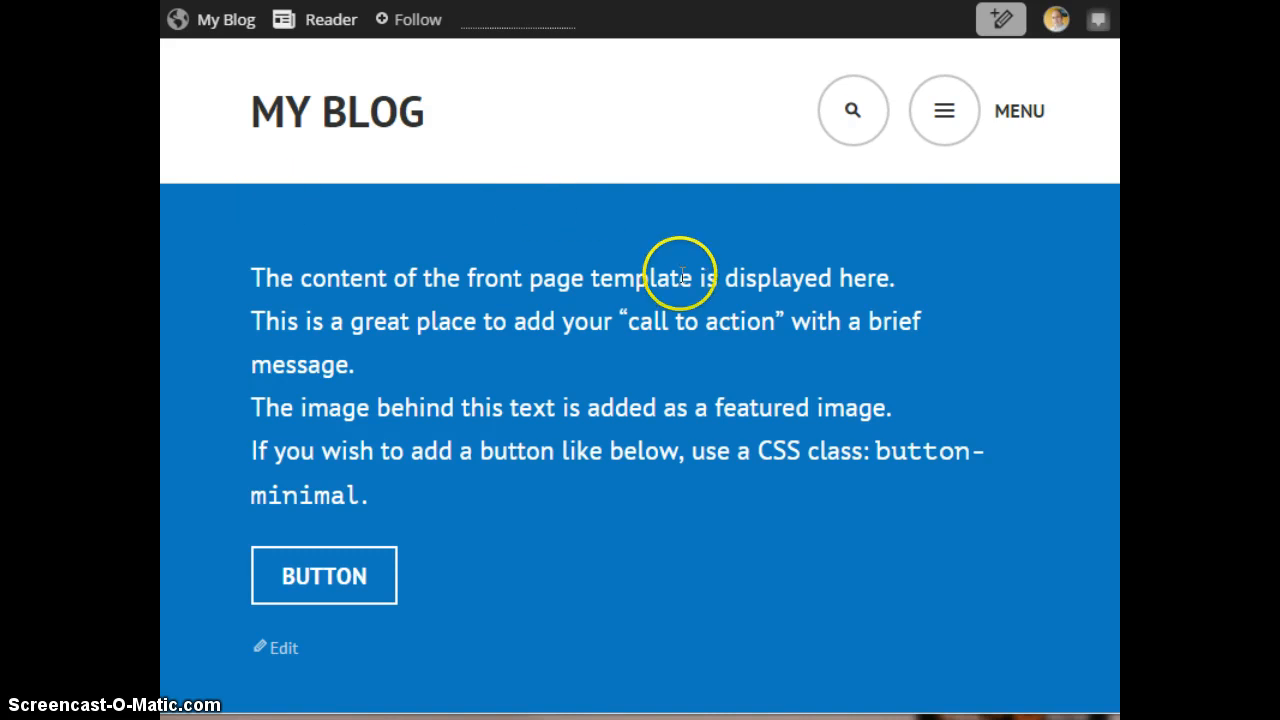
mouse_move(684, 260)
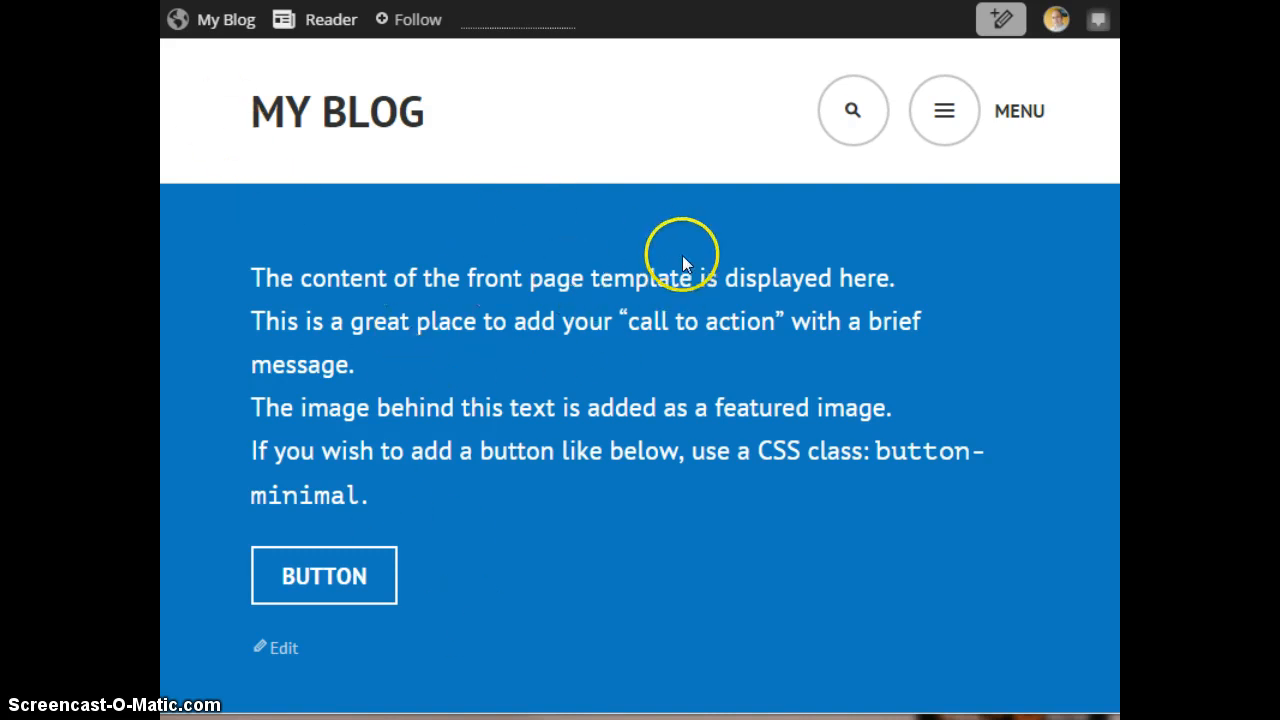
mouse_move(944, 110)
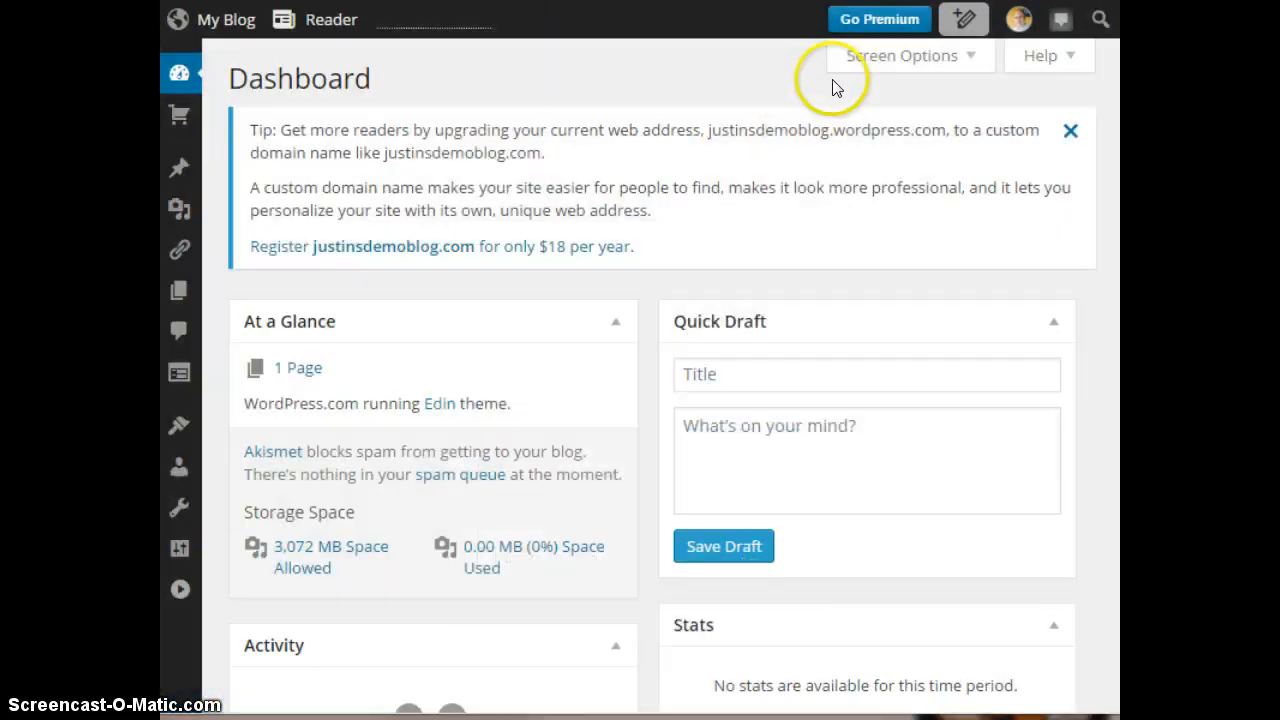
left_click(180, 72)
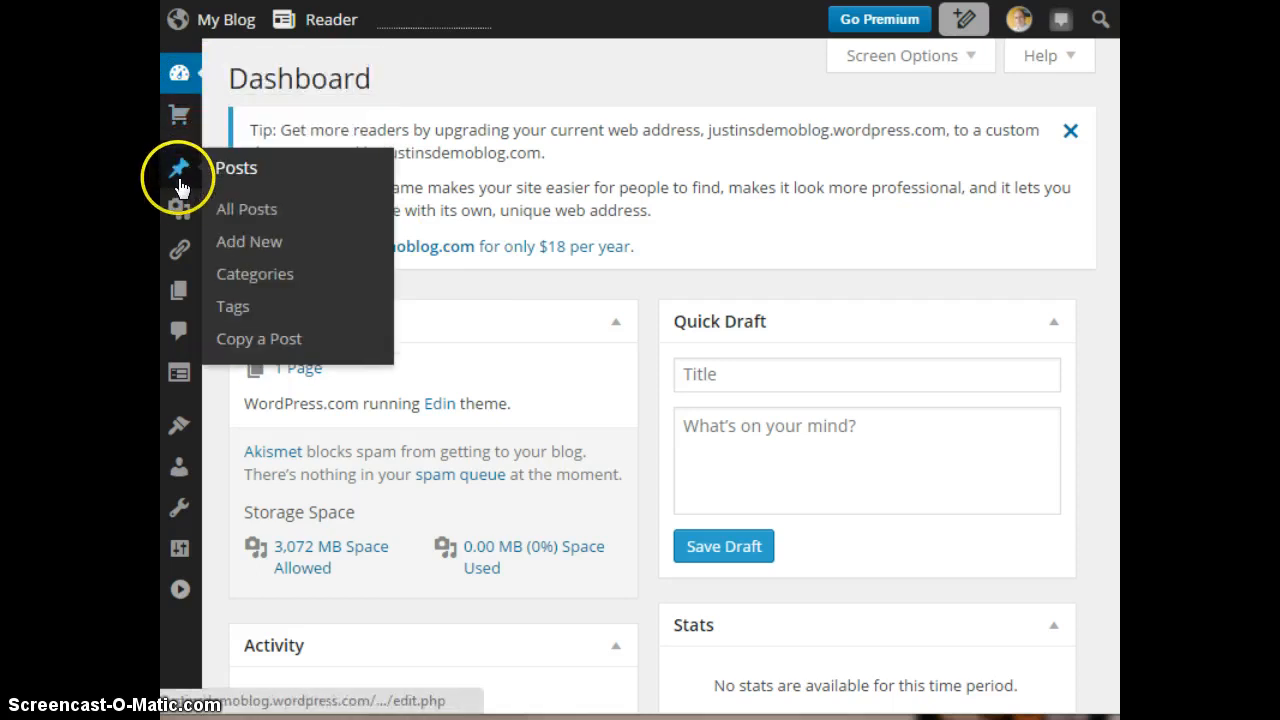
mouse_move(248, 210)
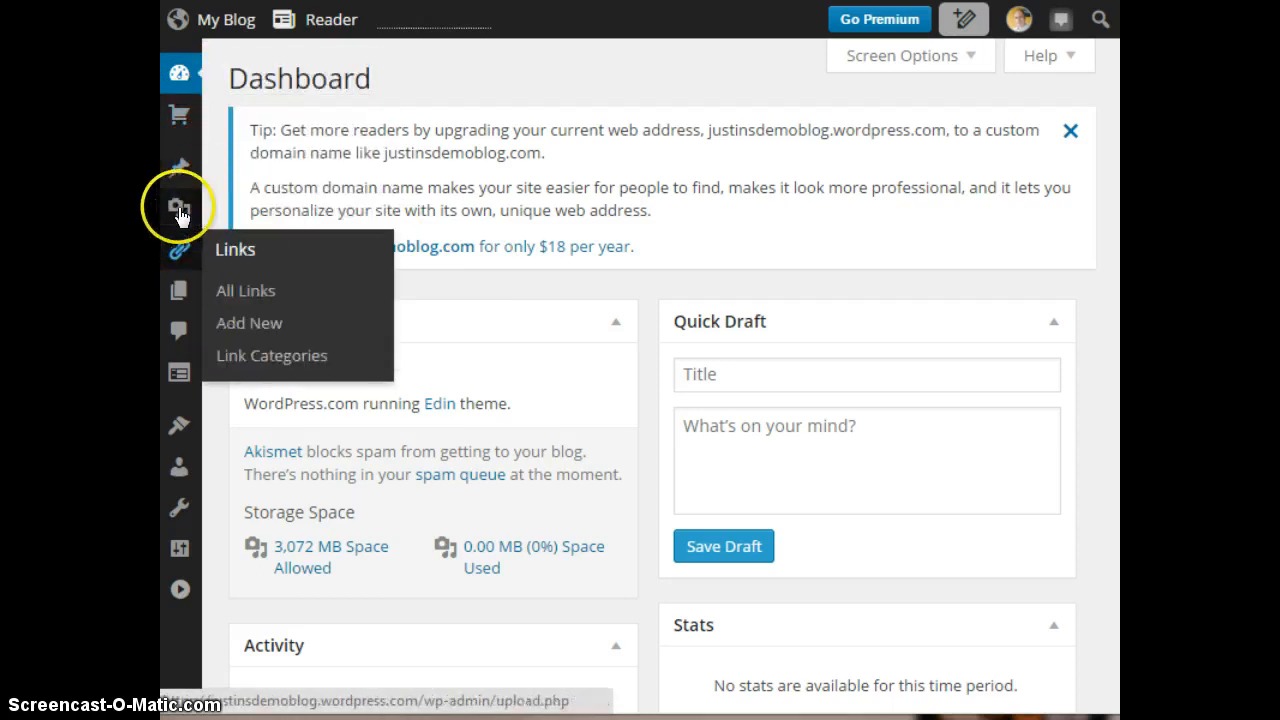
mouse_move(180, 250)
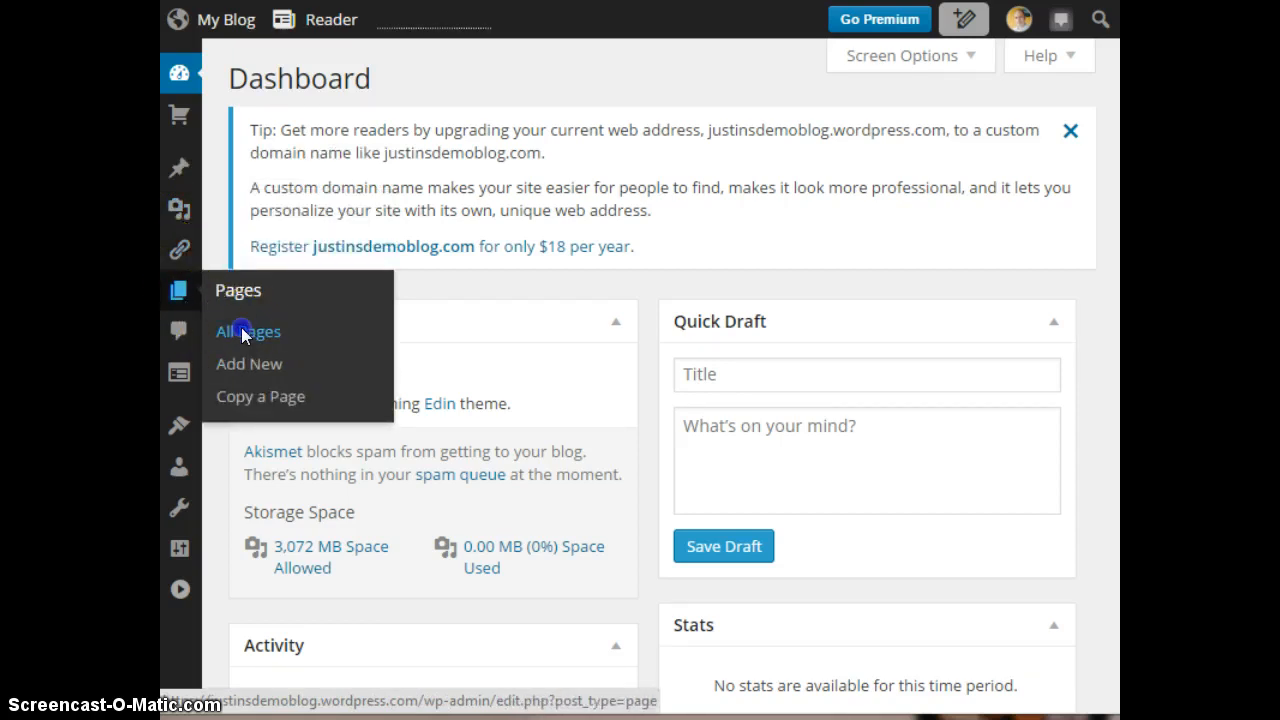
- Show All Pages and look through the 13 published pages (About, Home, Blog, Contact Us)
left_click(248, 332)
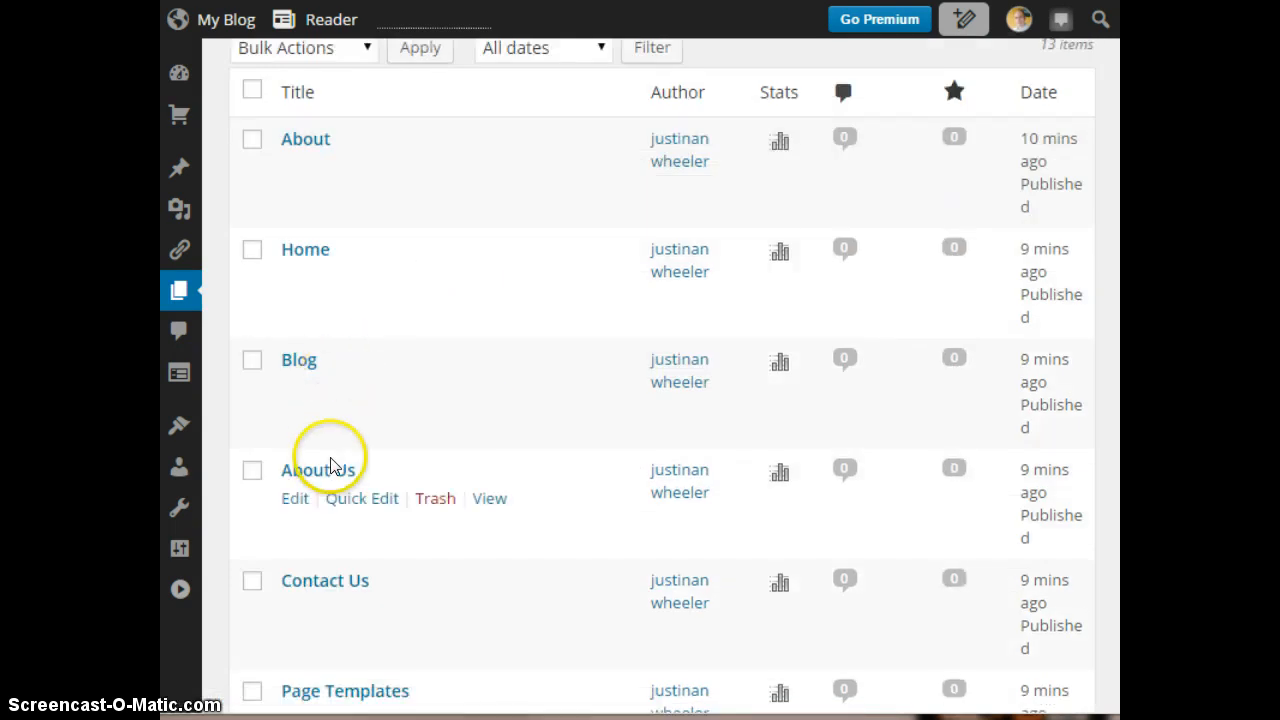
scroll("down", 3)
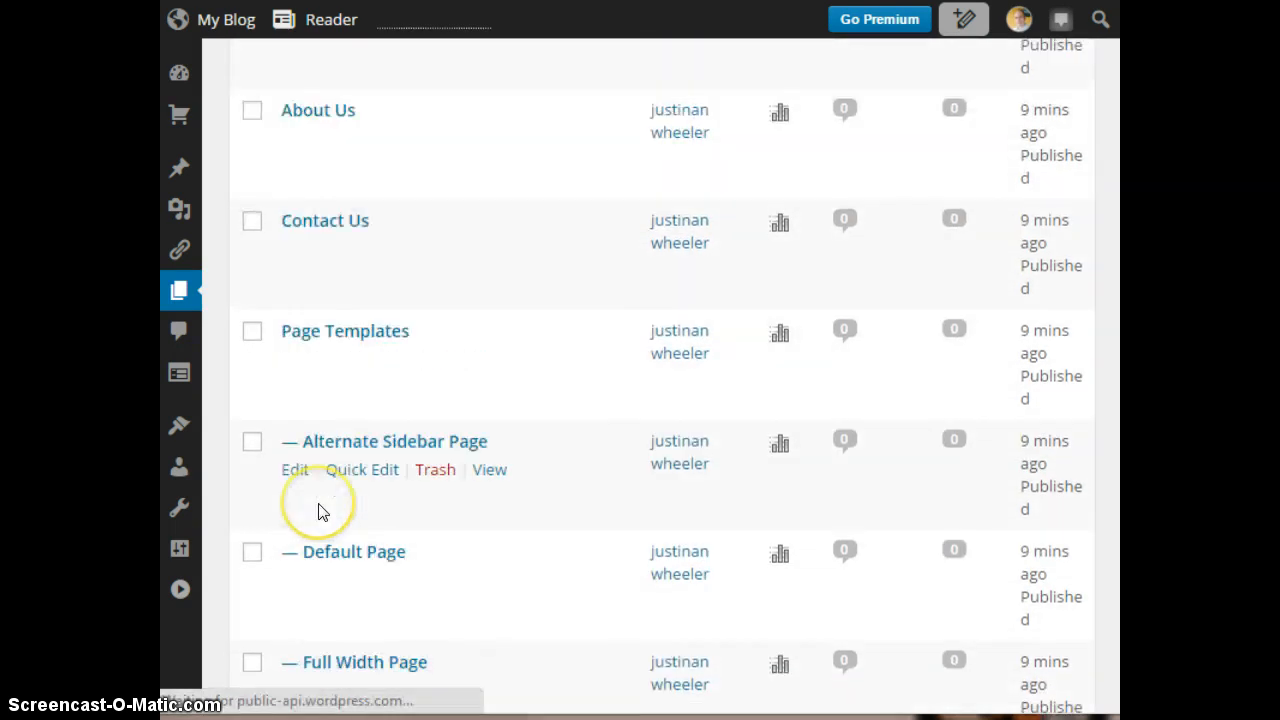
scroll("down", 3)
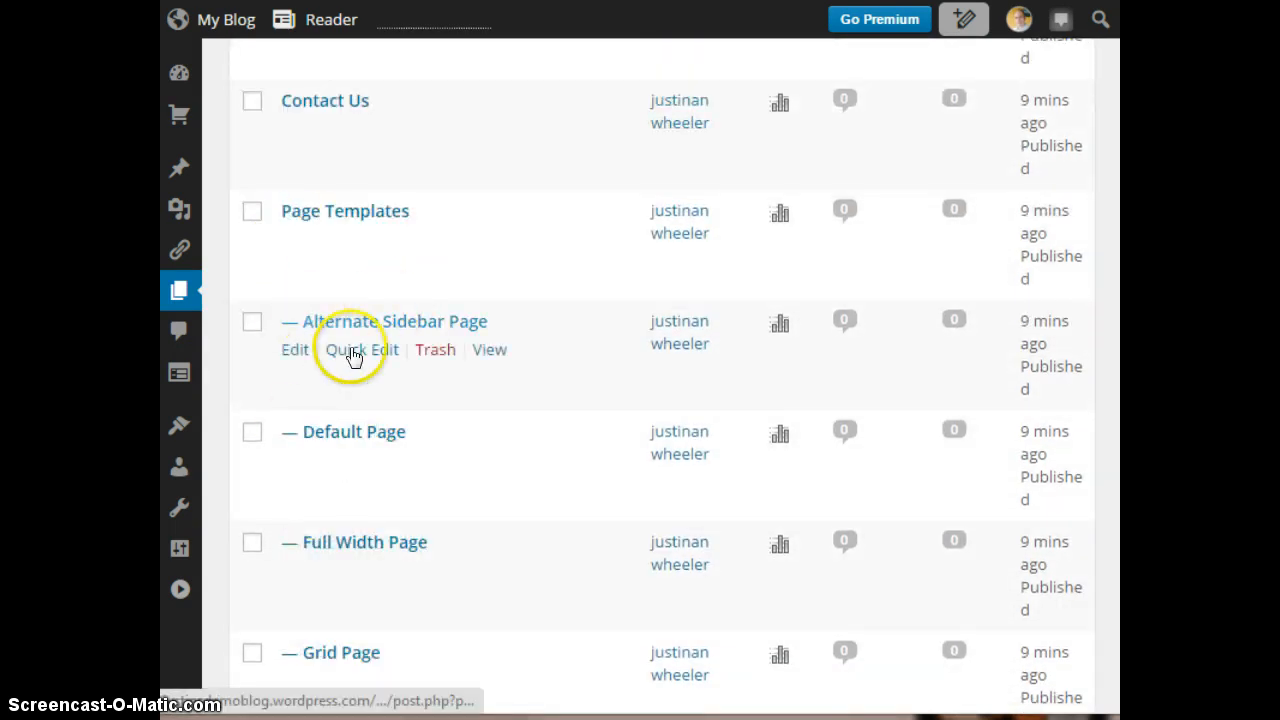
scroll("up", 3)
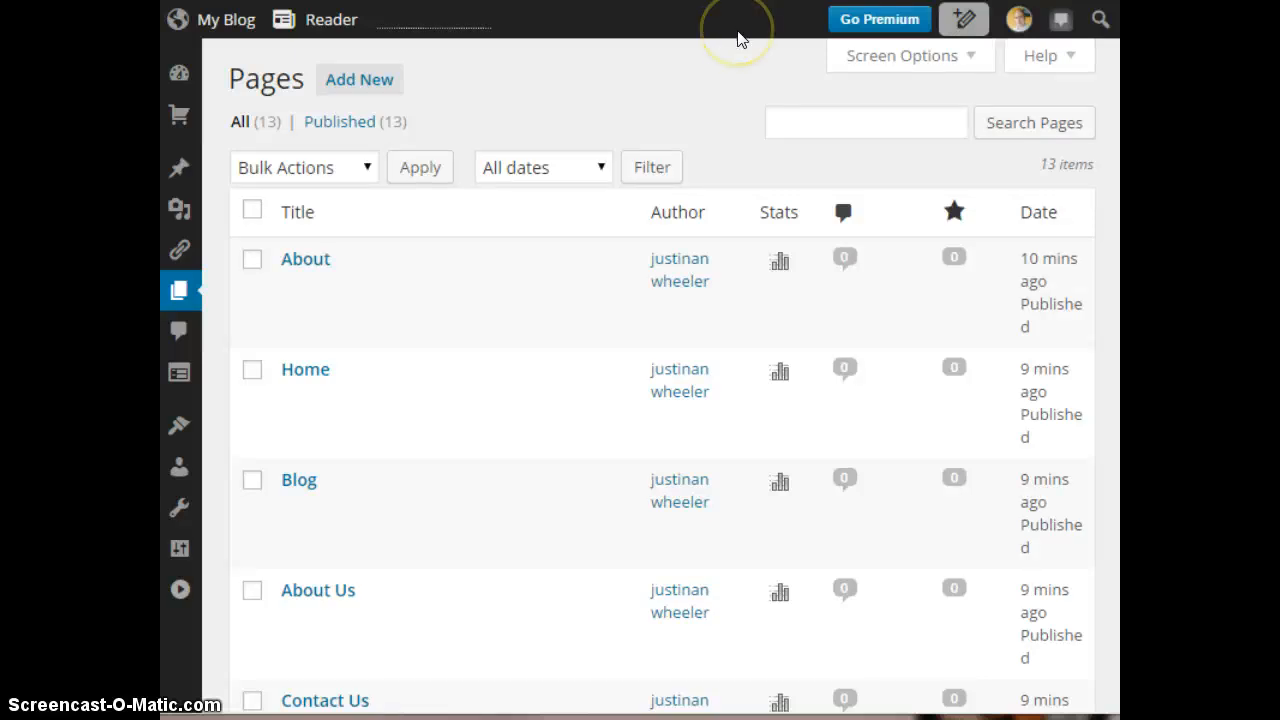
mouse_move(740, 38)
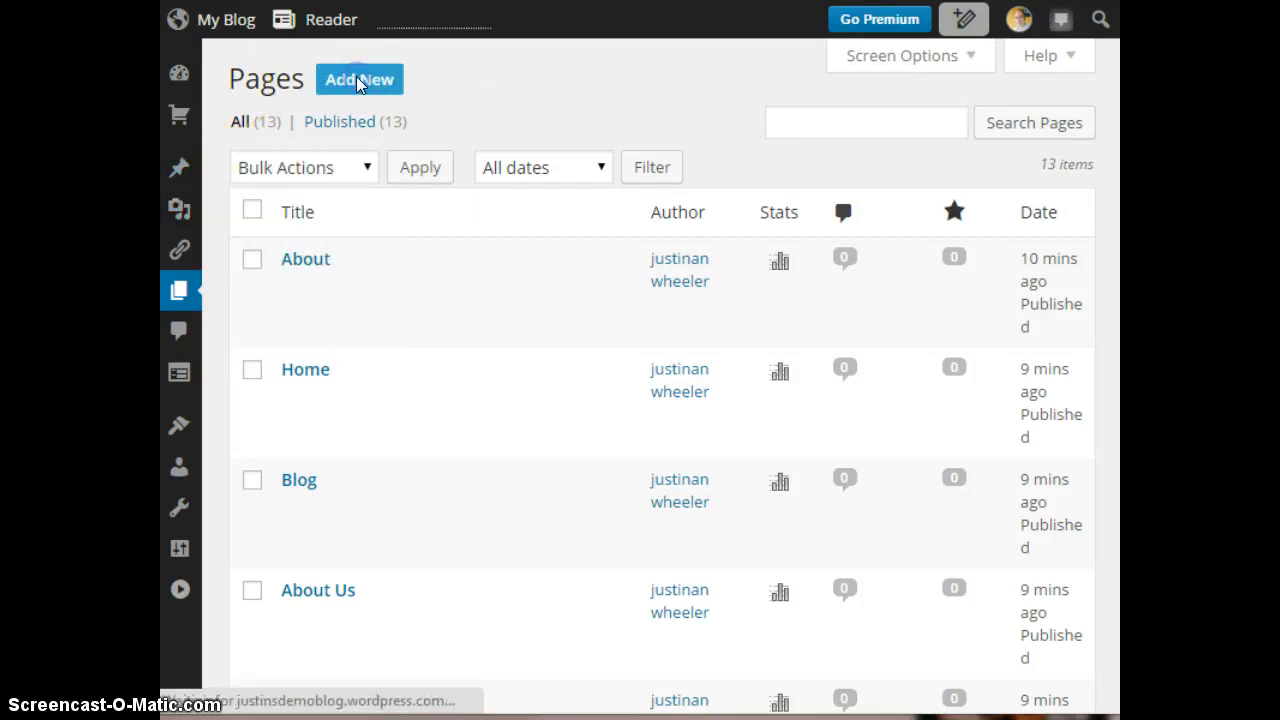
mouse_move(304, 108)
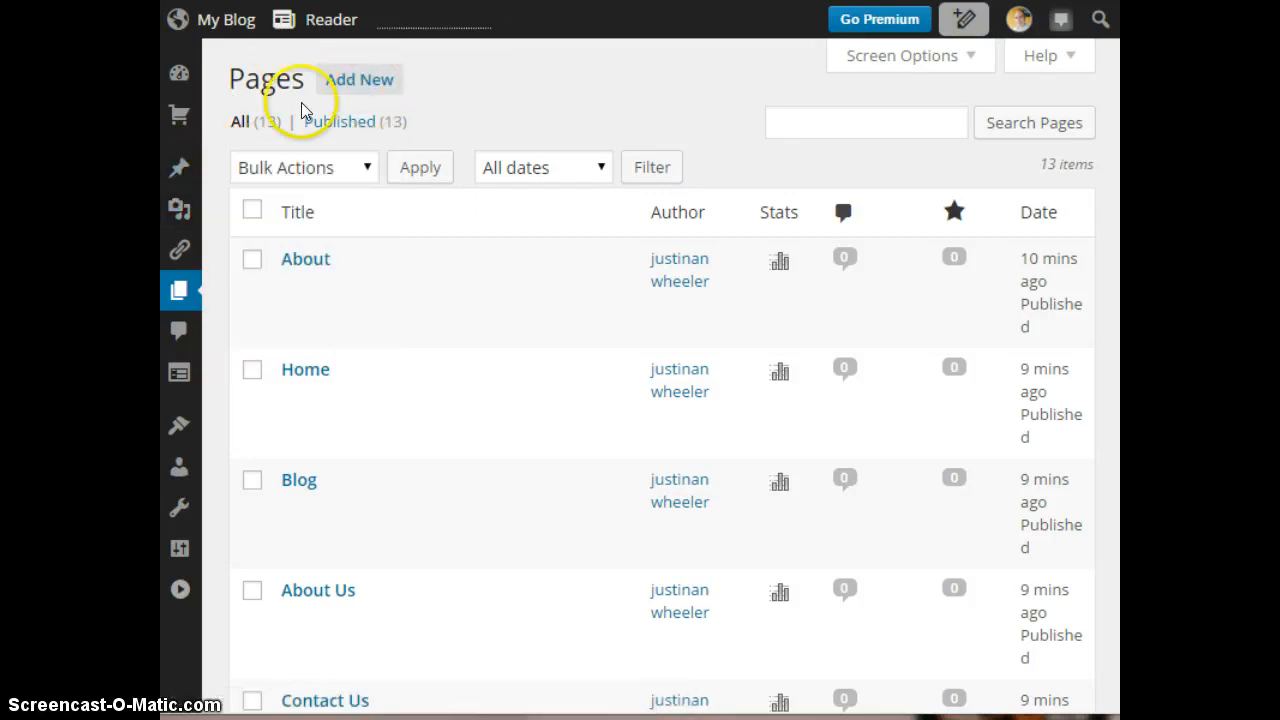
- Add a new blank page, viewing and dismissing the media uploader
left_click(360, 80)
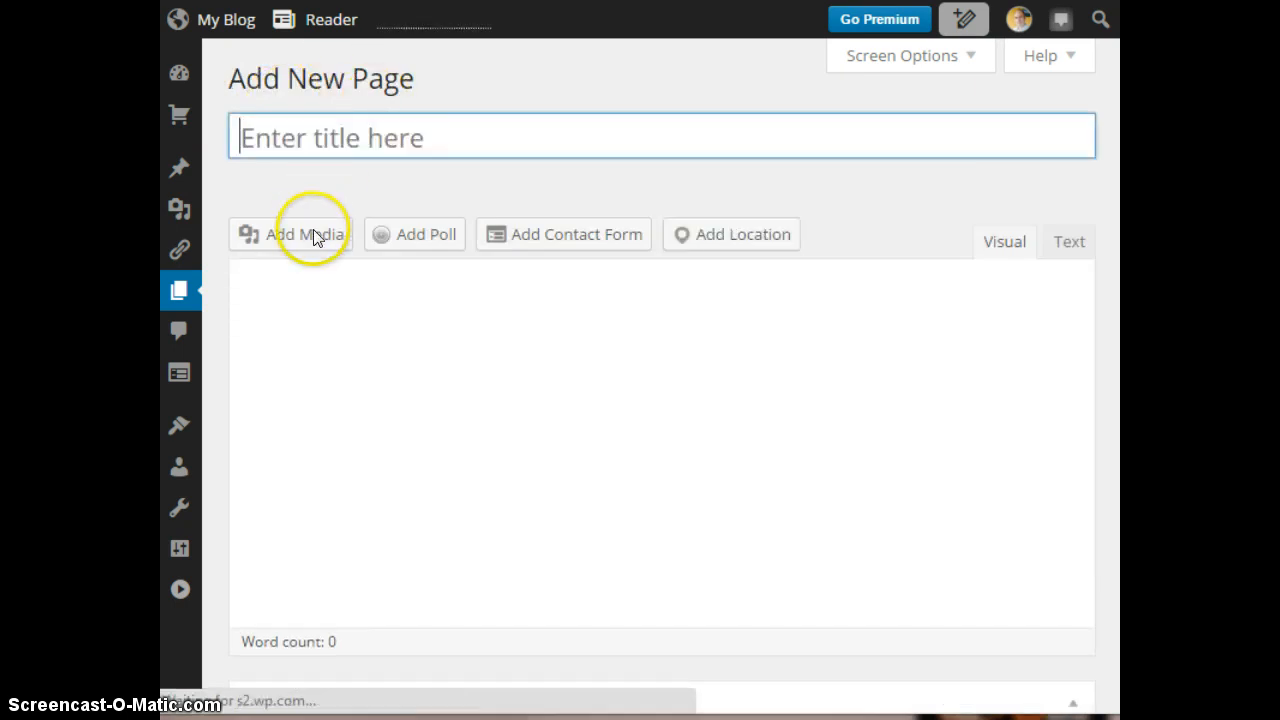
left_click(304, 234)
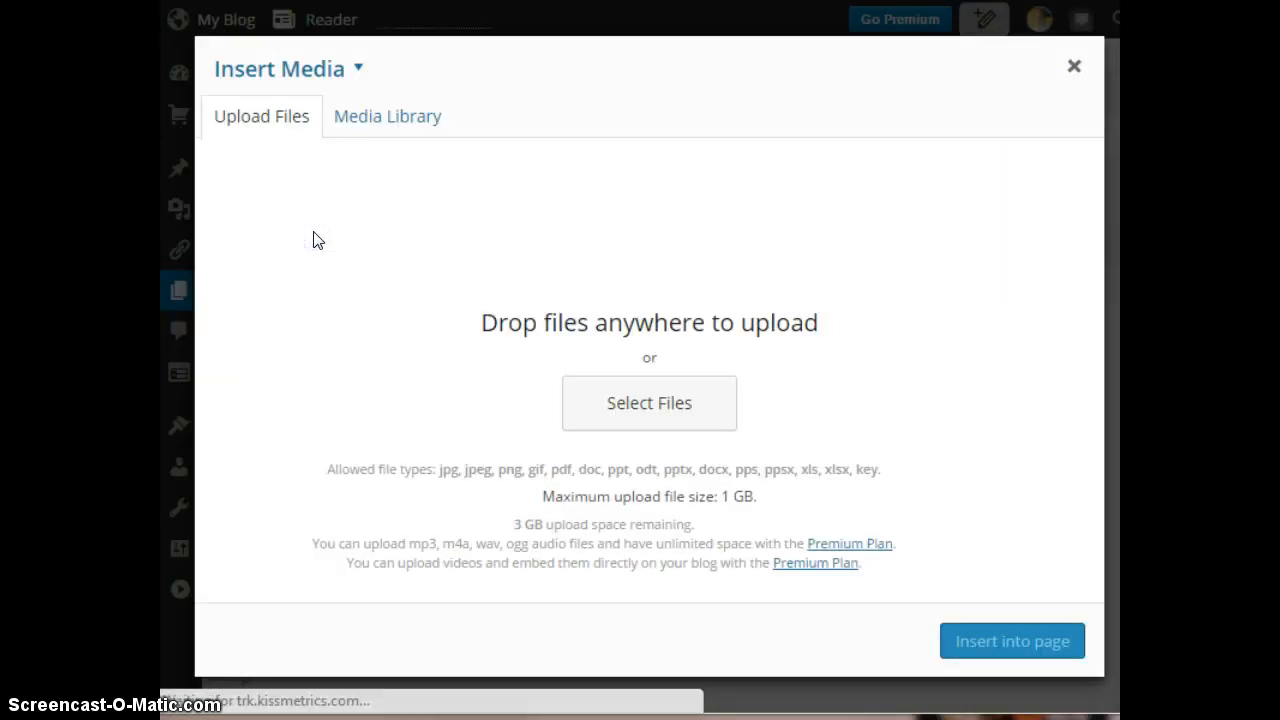
mouse_move(744, 364)
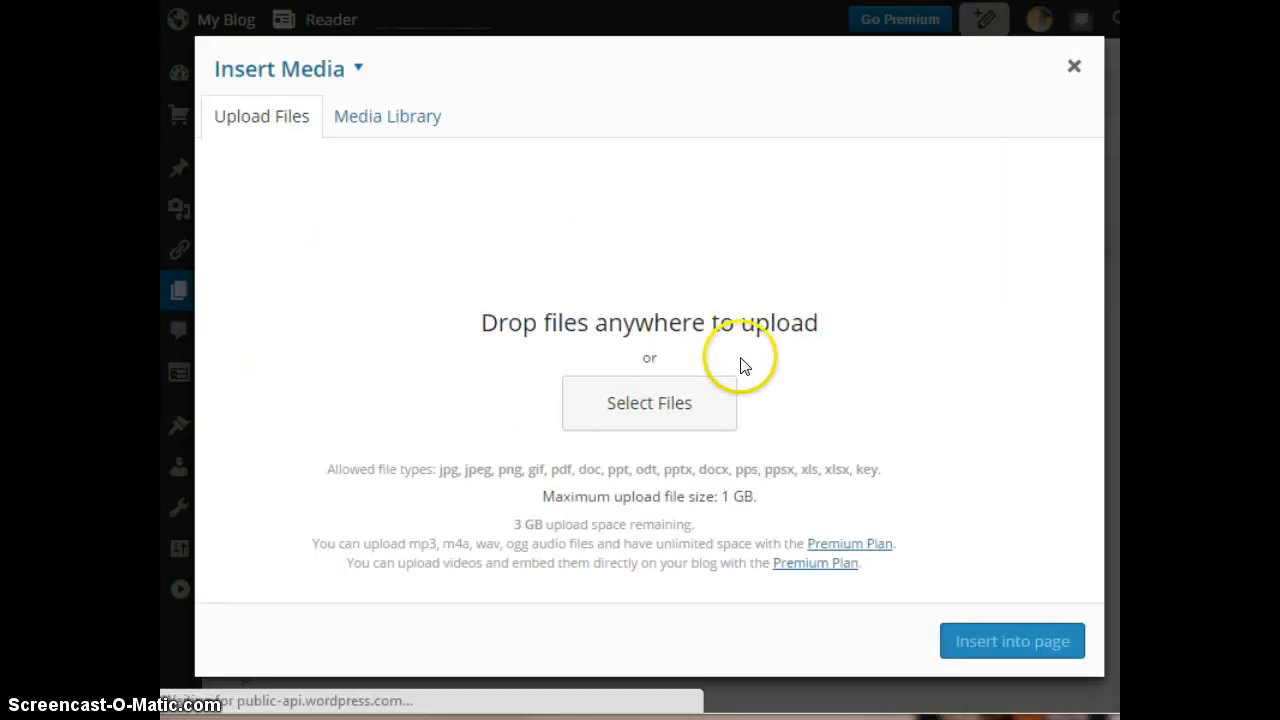
mouse_move(1076, 66)
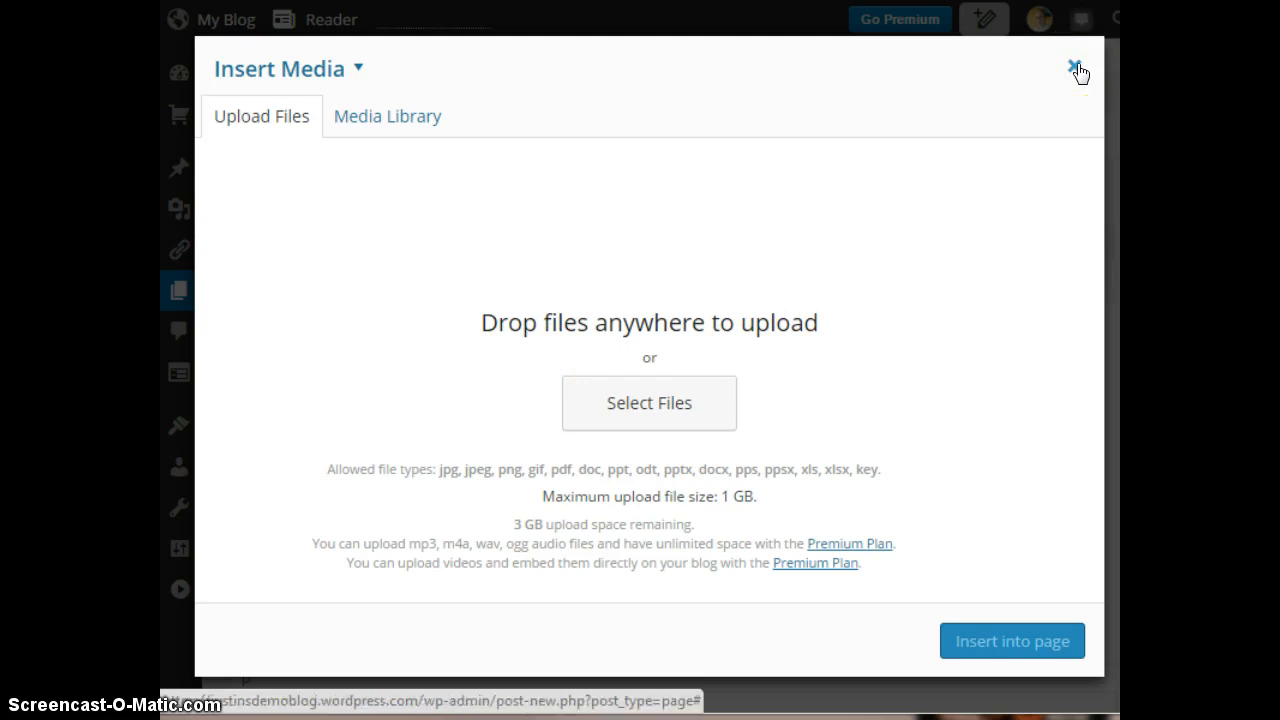
left_click(1074, 72)
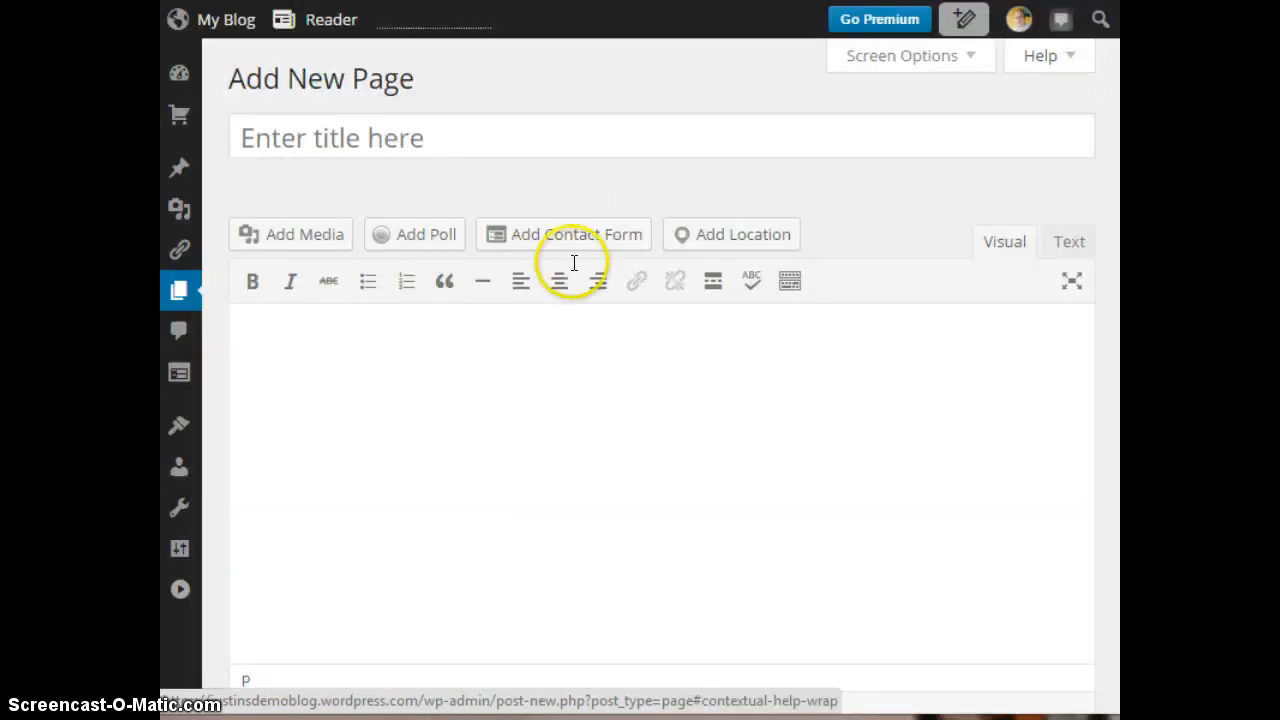
mouse_move(876, 360)
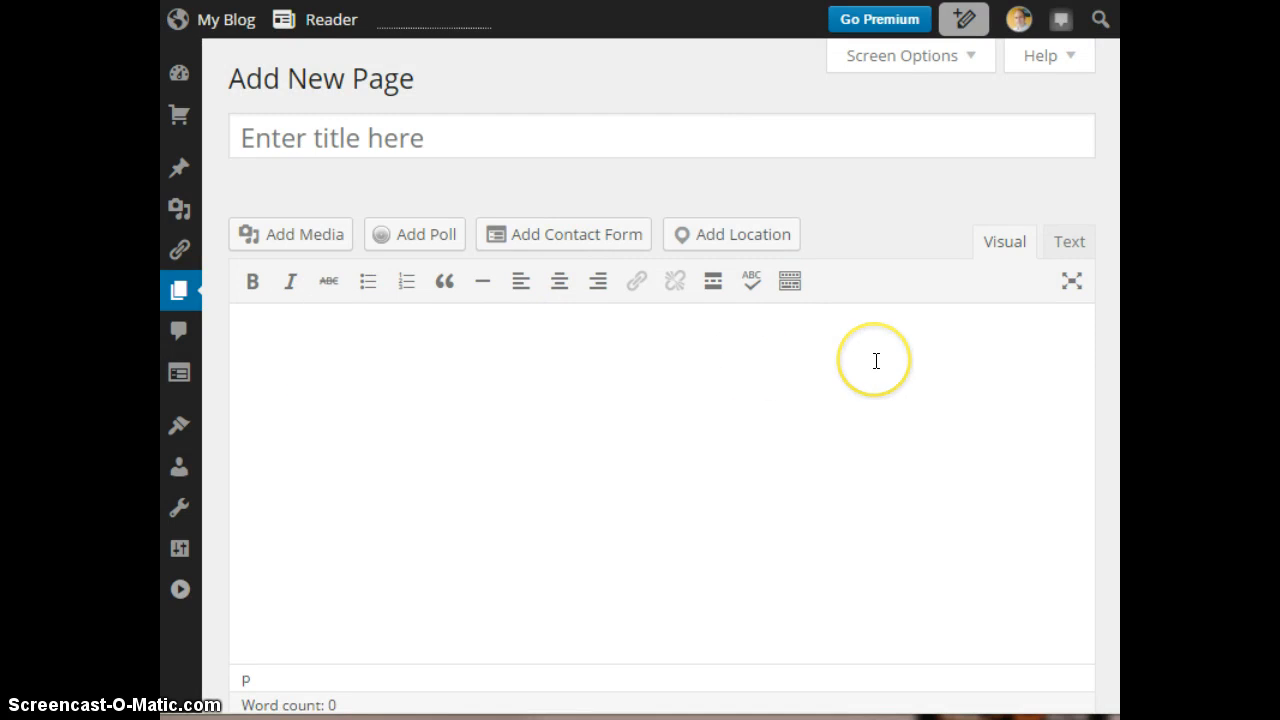